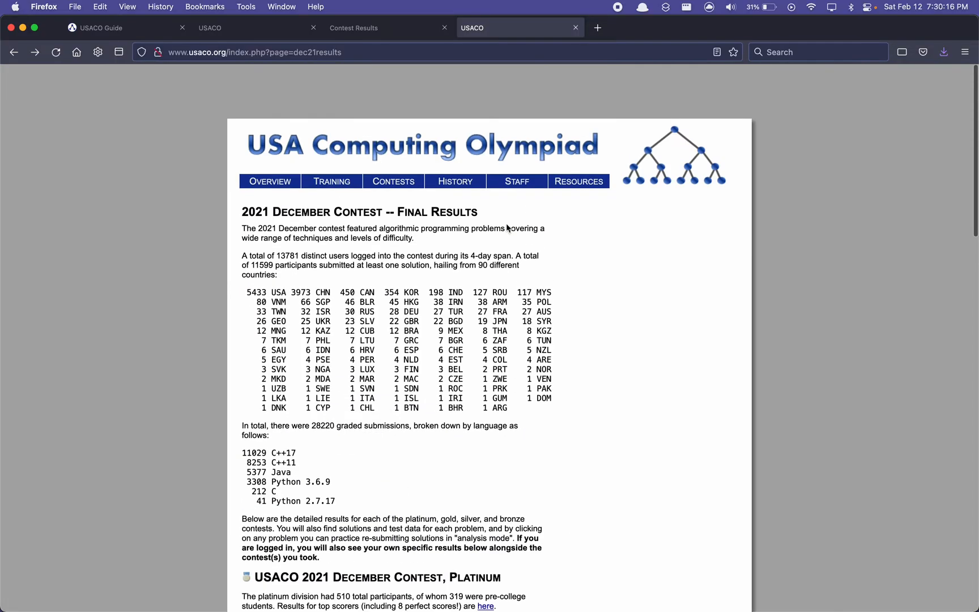
- Scroll through the USACO Guide home page content
scroll("down", 3)
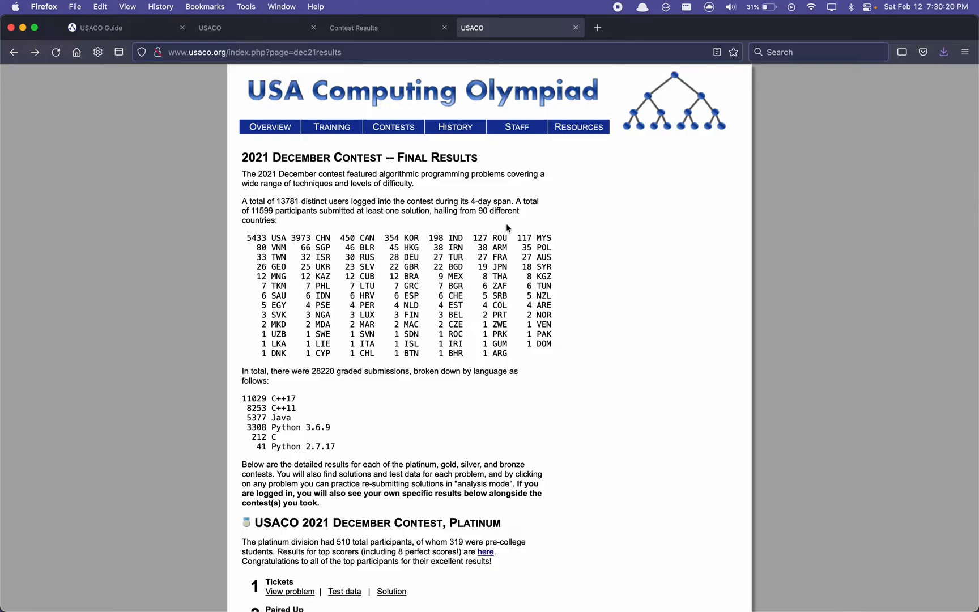
scroll("down", 3)
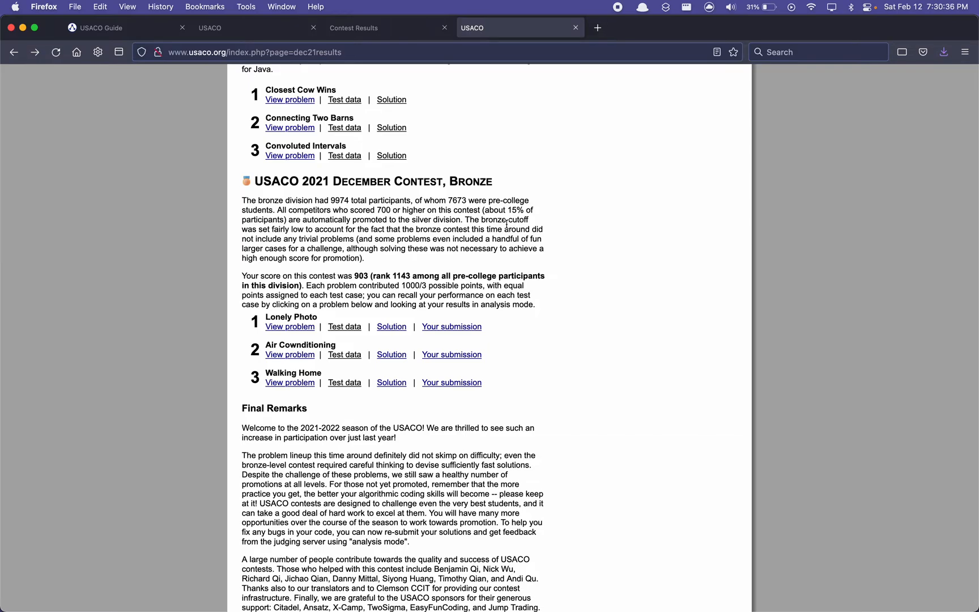
scroll("up", 3)
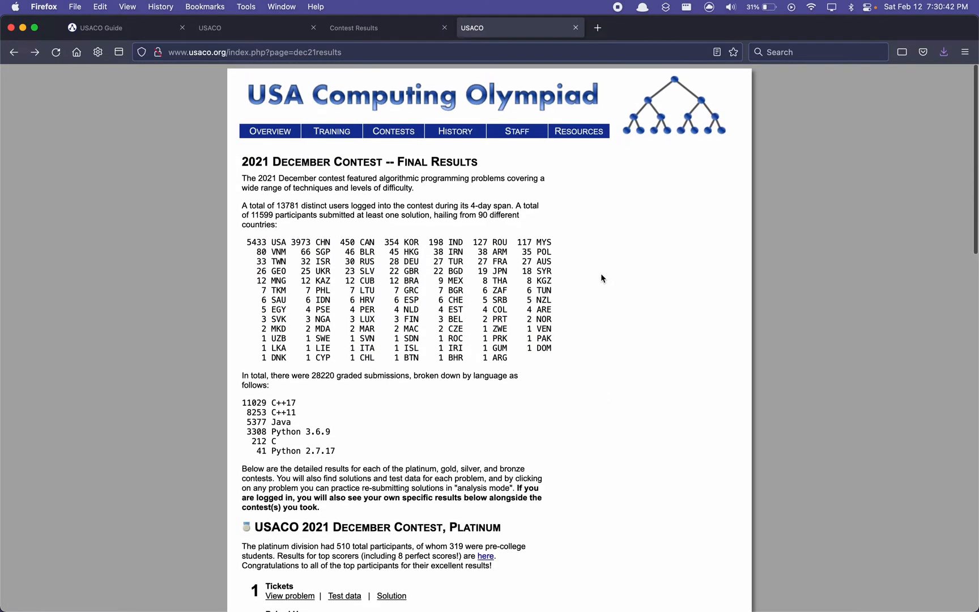
scroll("down", 3)
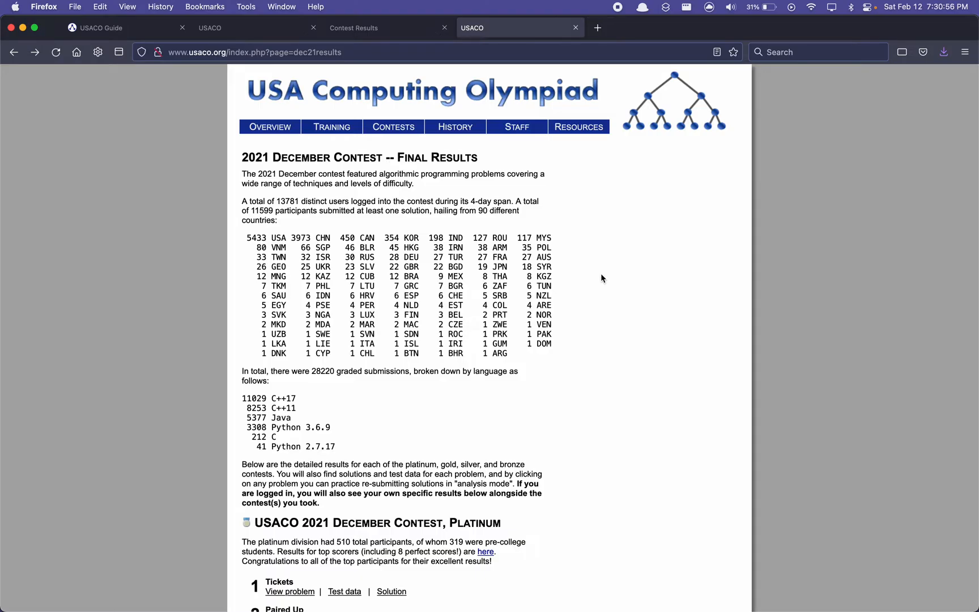
scroll("down", 3)
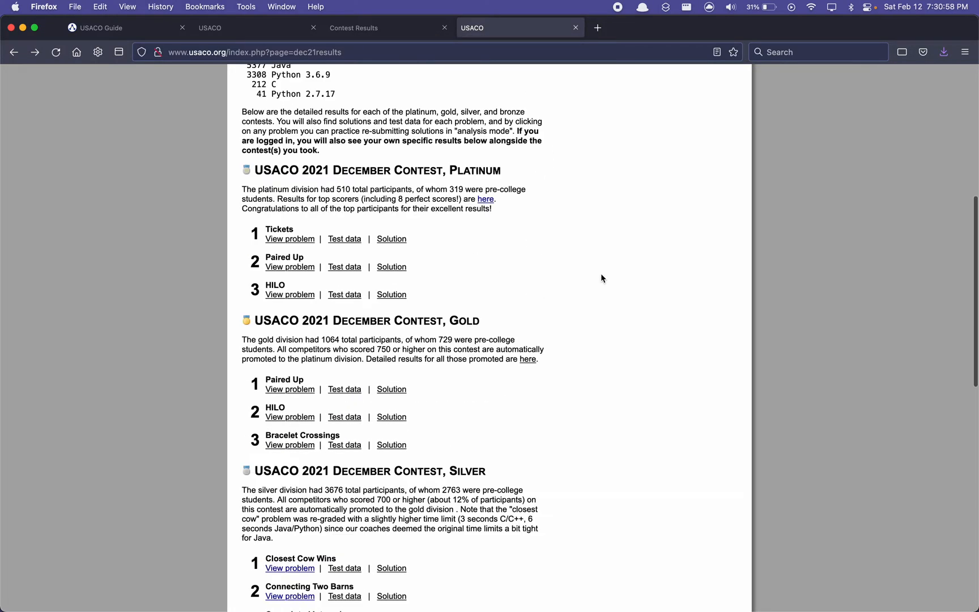
scroll("down", 3)
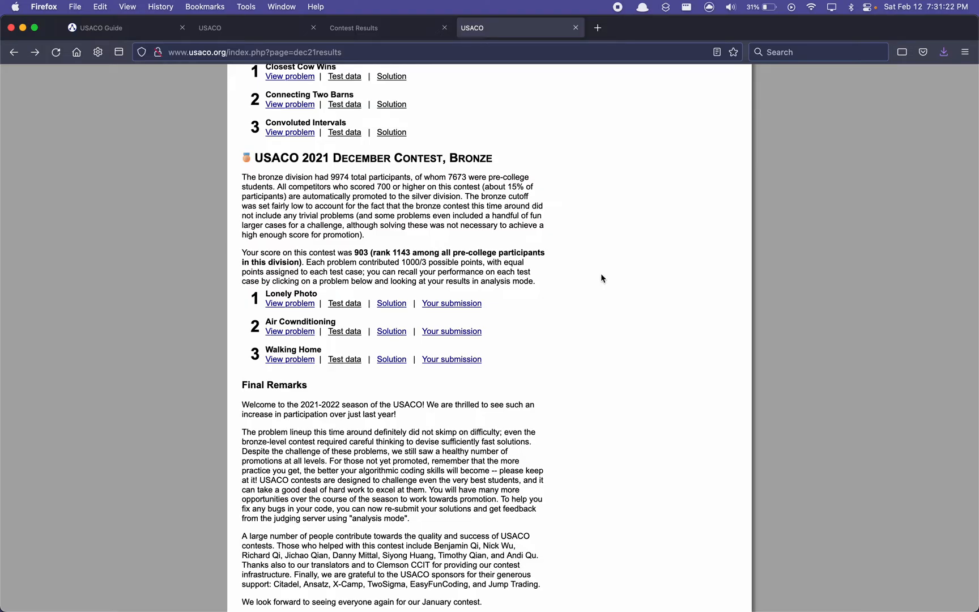
mouse_move(568, 260)
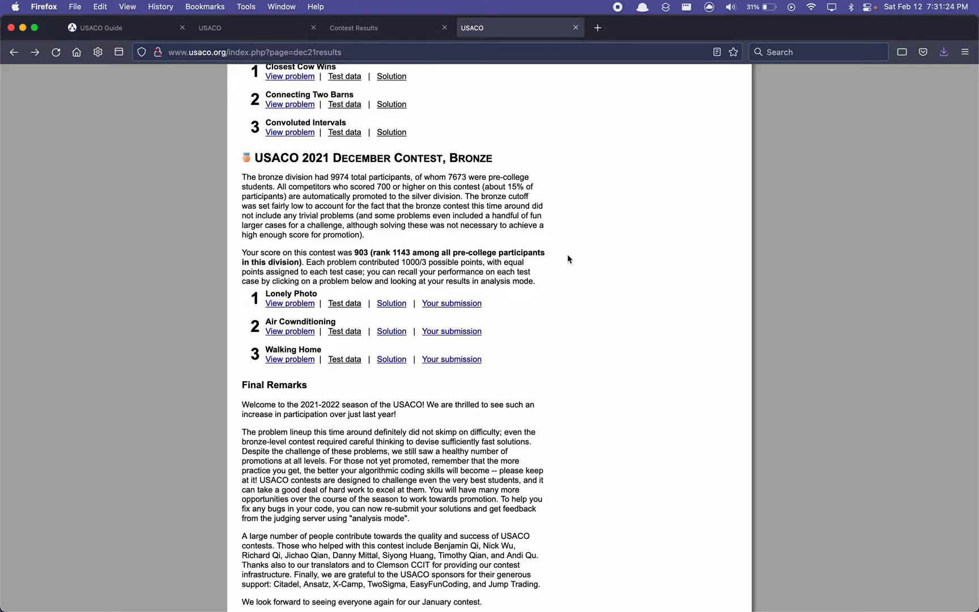
mouse_move(684, 308)
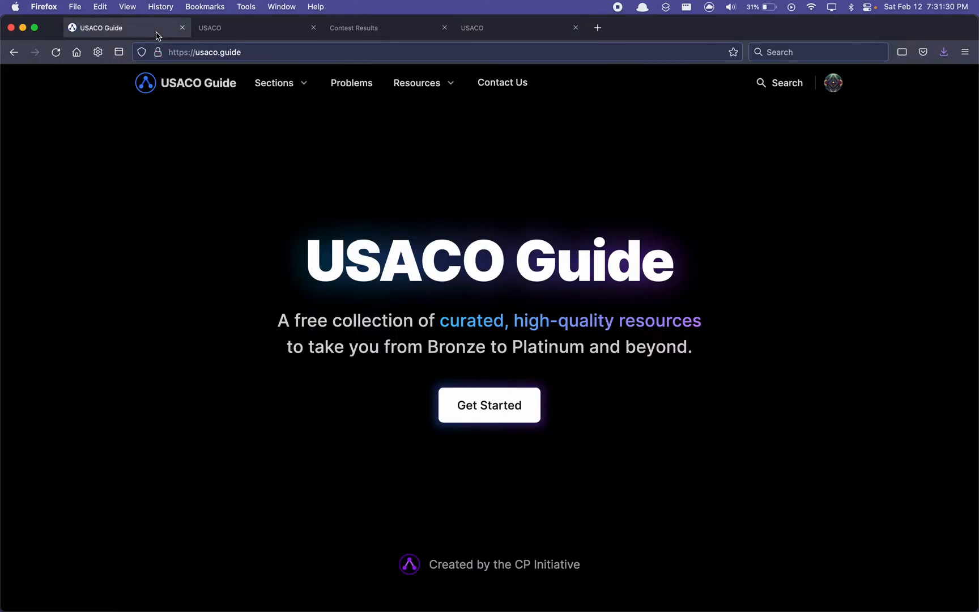
mouse_move(295, 211)
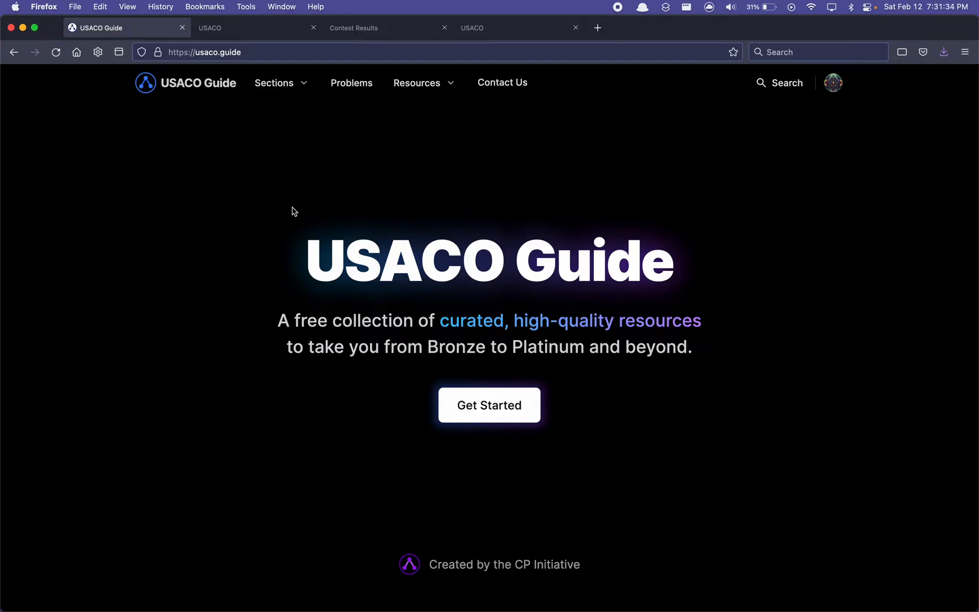
- Switch to the General section overview and review its module and problem progress counts
left_click(273, 83)
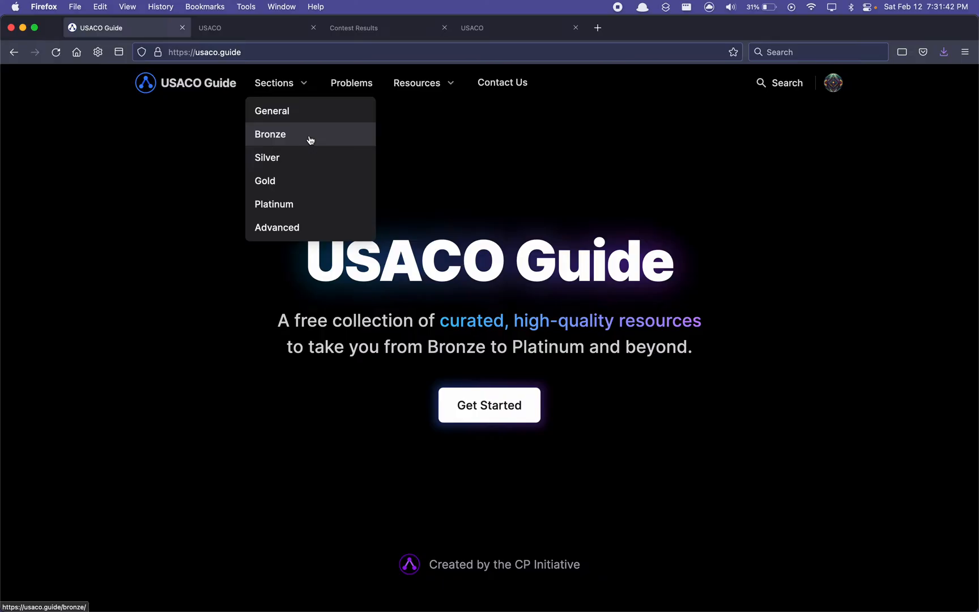
mouse_move(307, 115)
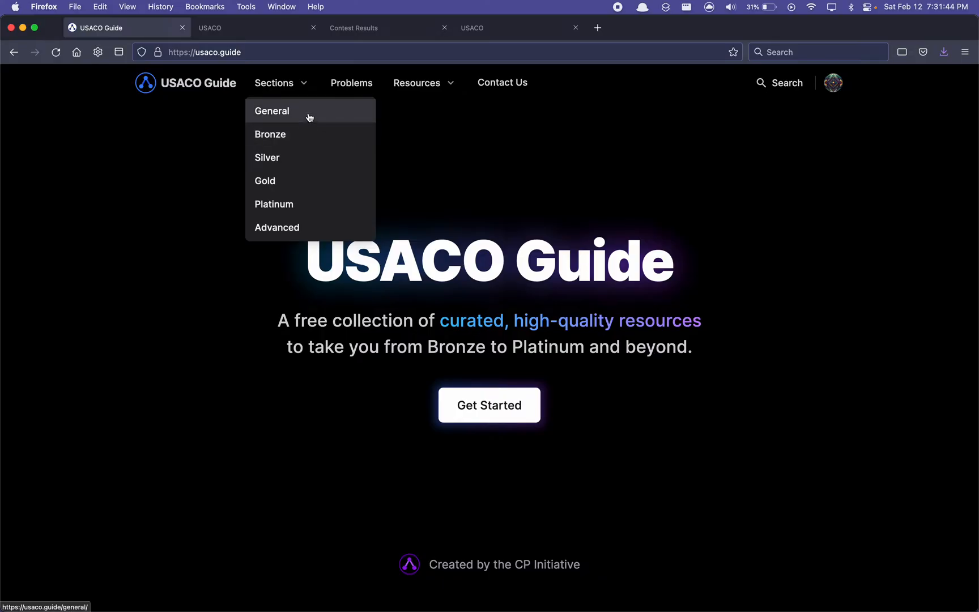
left_click(272, 111)
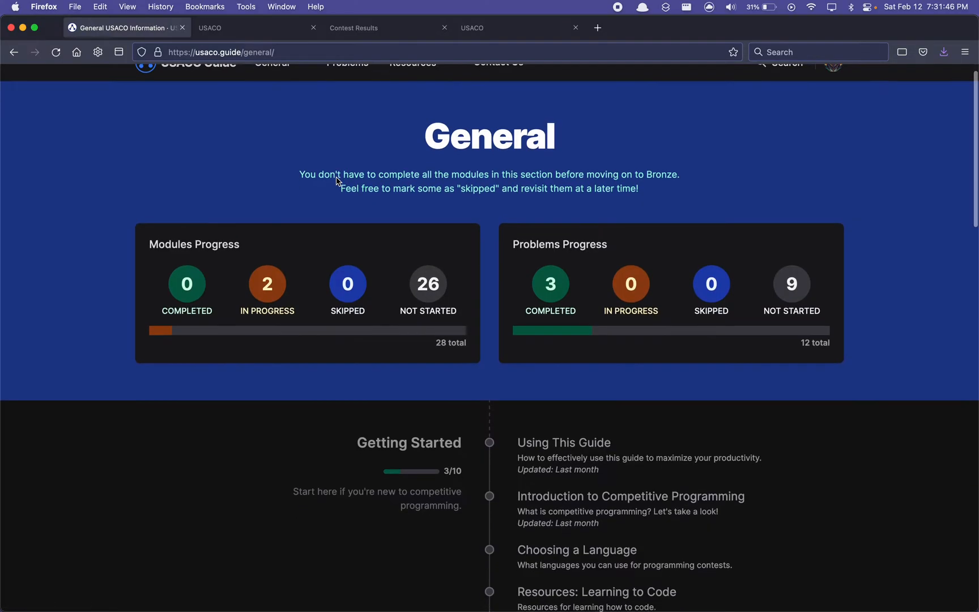
scroll("down", 3)
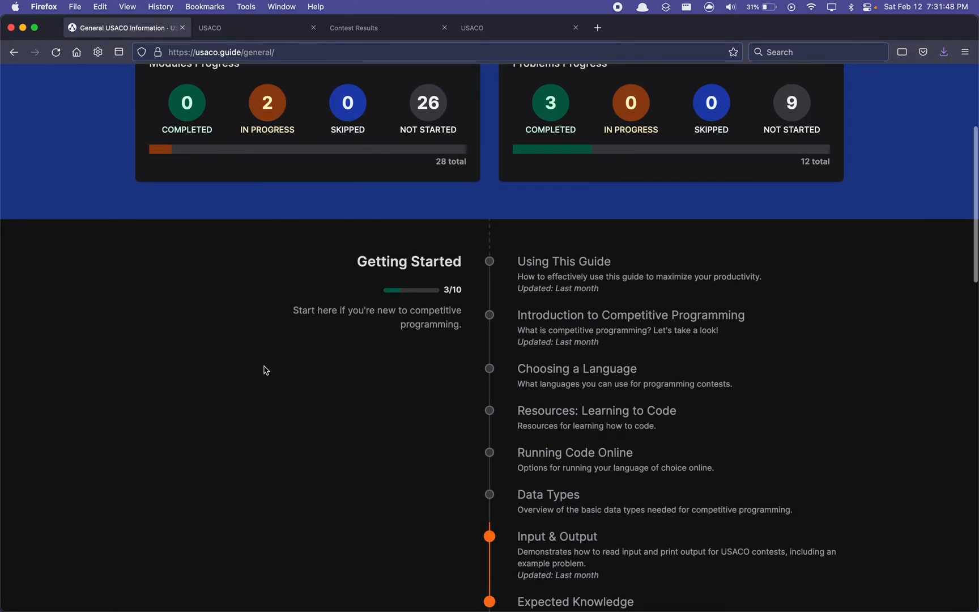
mouse_move(243, 384)
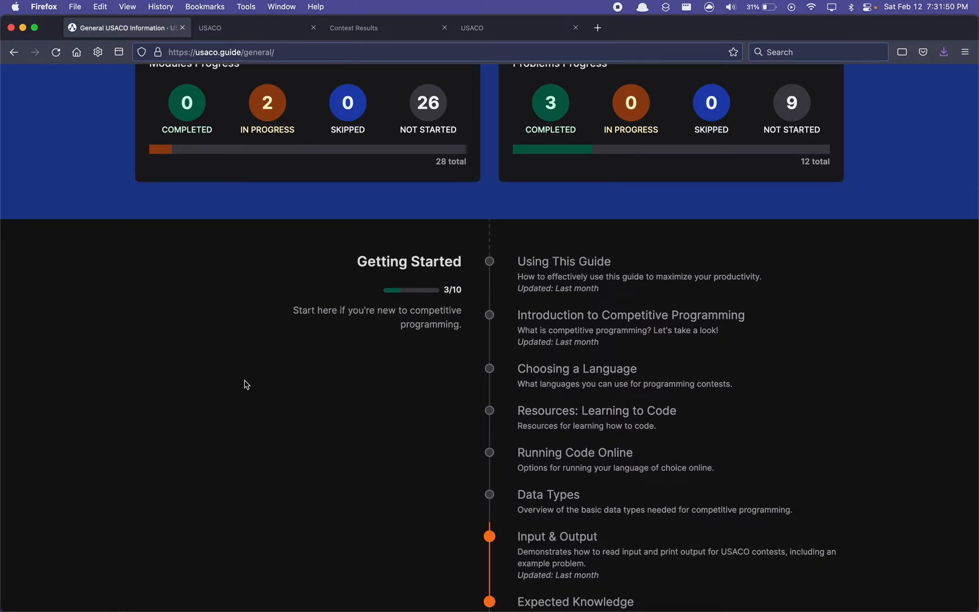
scroll("down", 3)
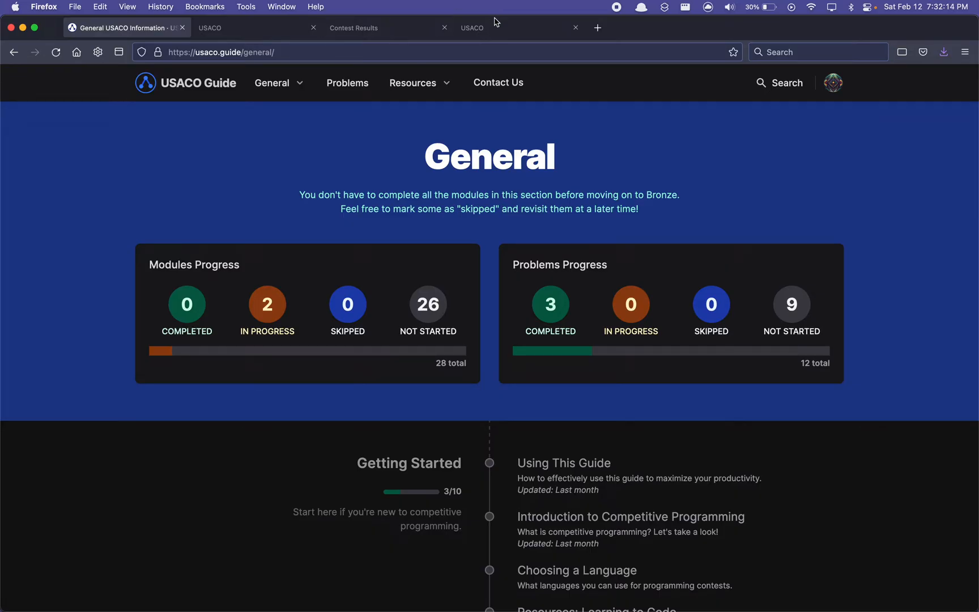
mouse_move(210, 162)
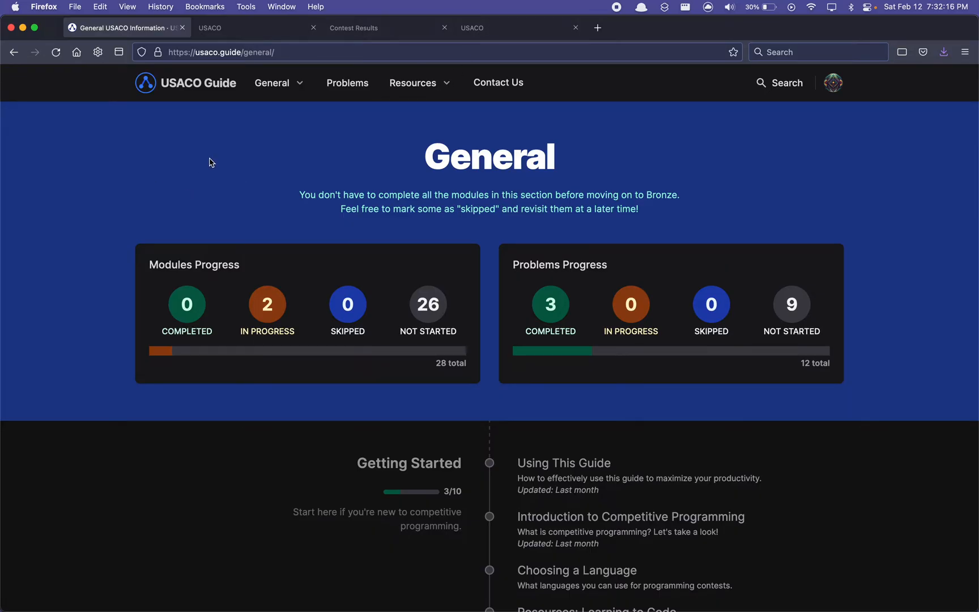
mouse_move(272, 83)
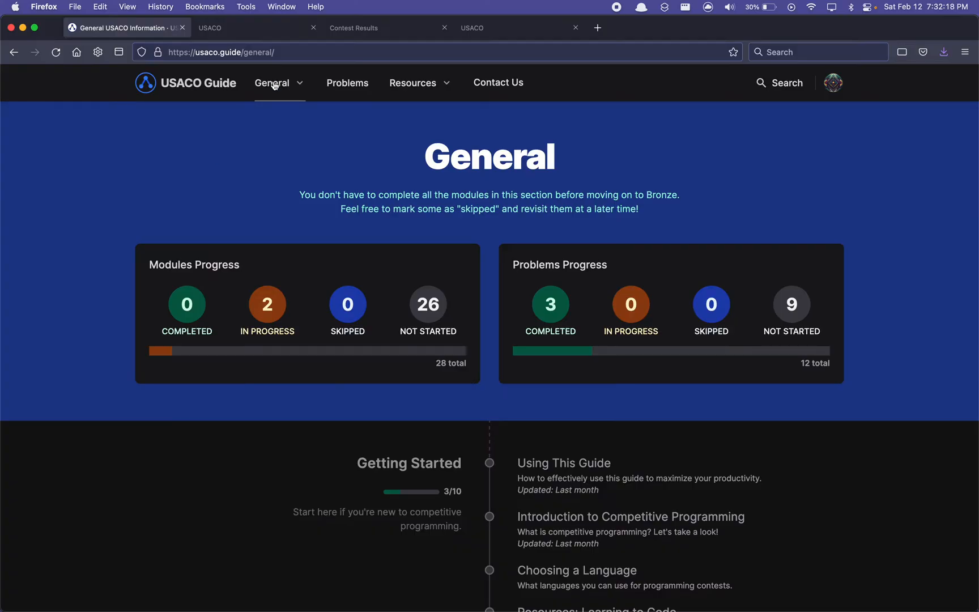
left_click(272, 82)
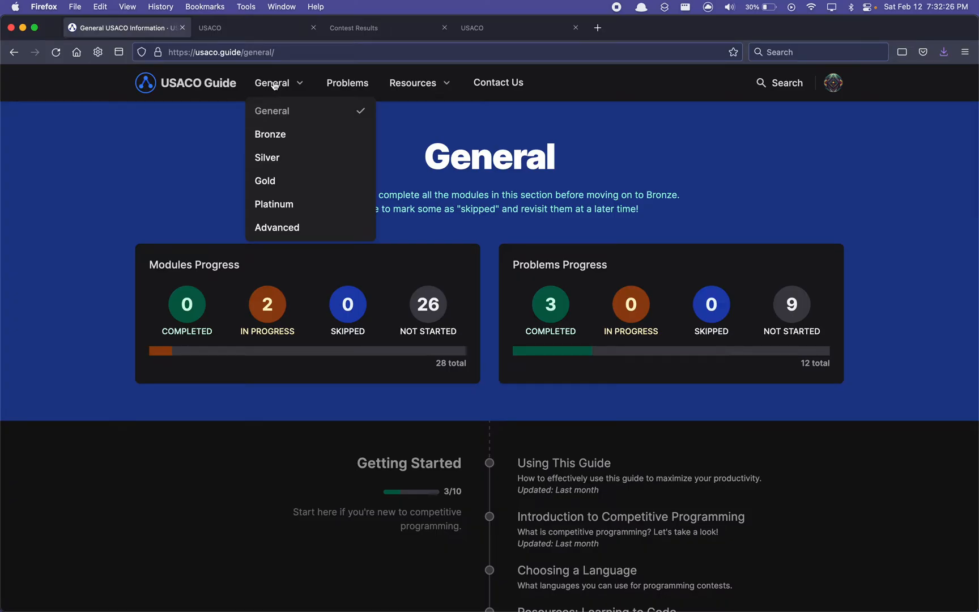
mouse_move(270, 133)
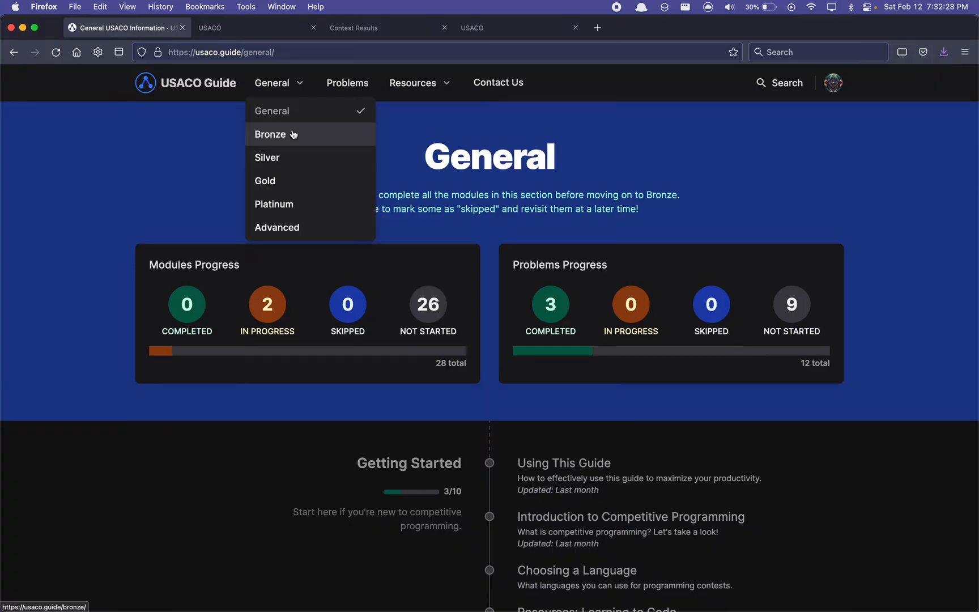
mouse_move(246, 394)
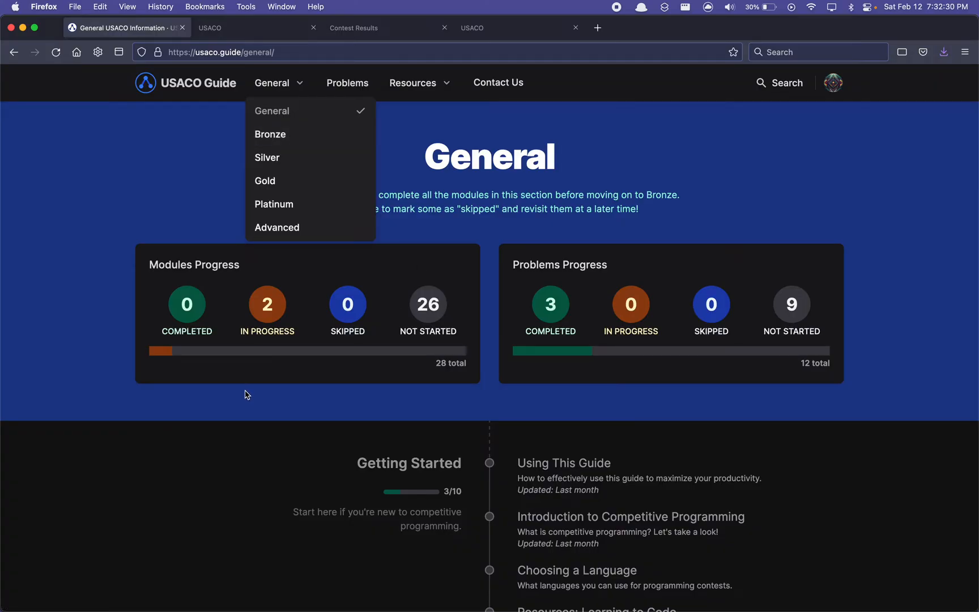
- Switch to the Bronze topics overview, then launch Terminal from Spotlight with 'term'
scroll("down", 3)
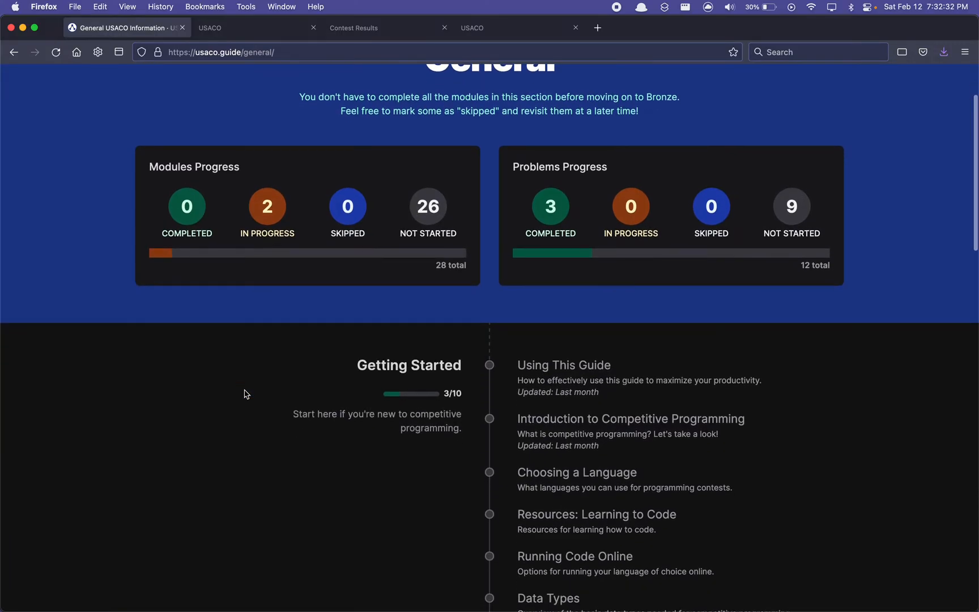
scroll("up", 3)
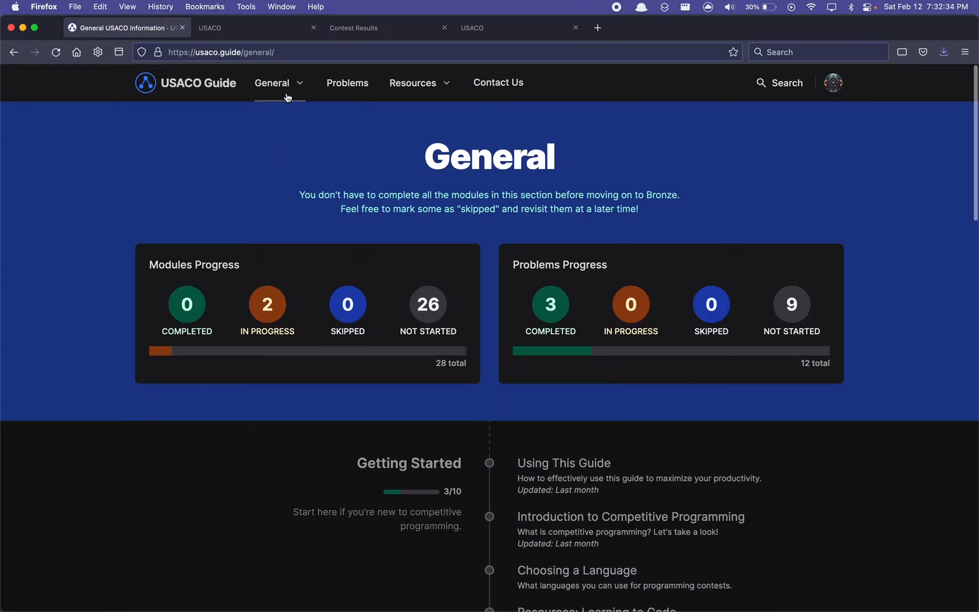
left_click(278, 83)
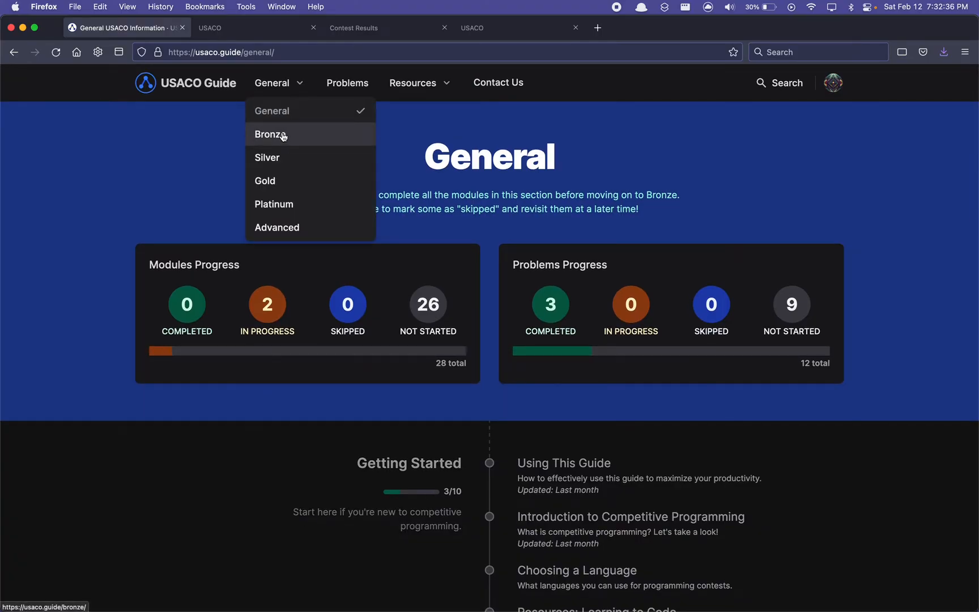
left_click(270, 134)
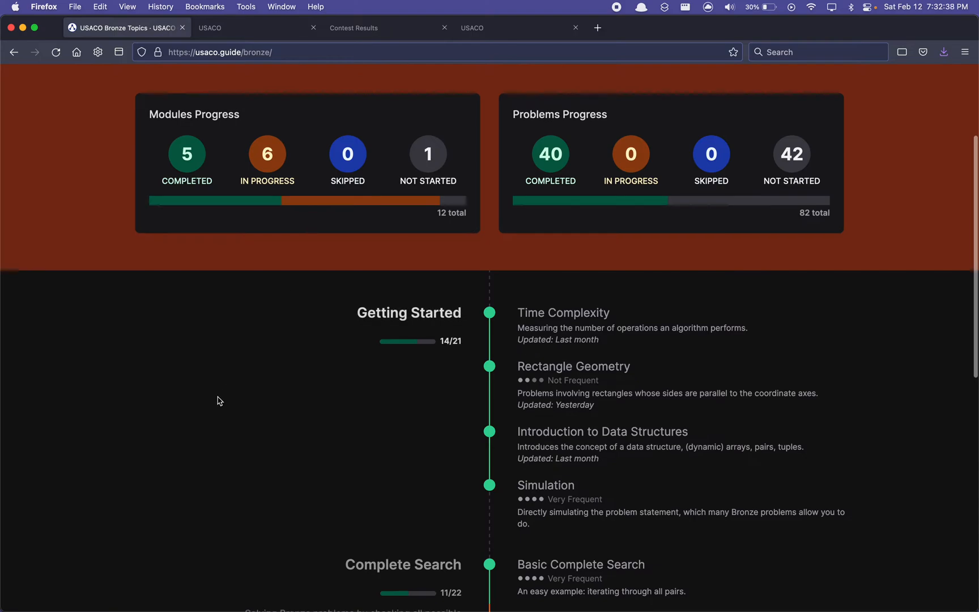
mouse_move(213, 276)
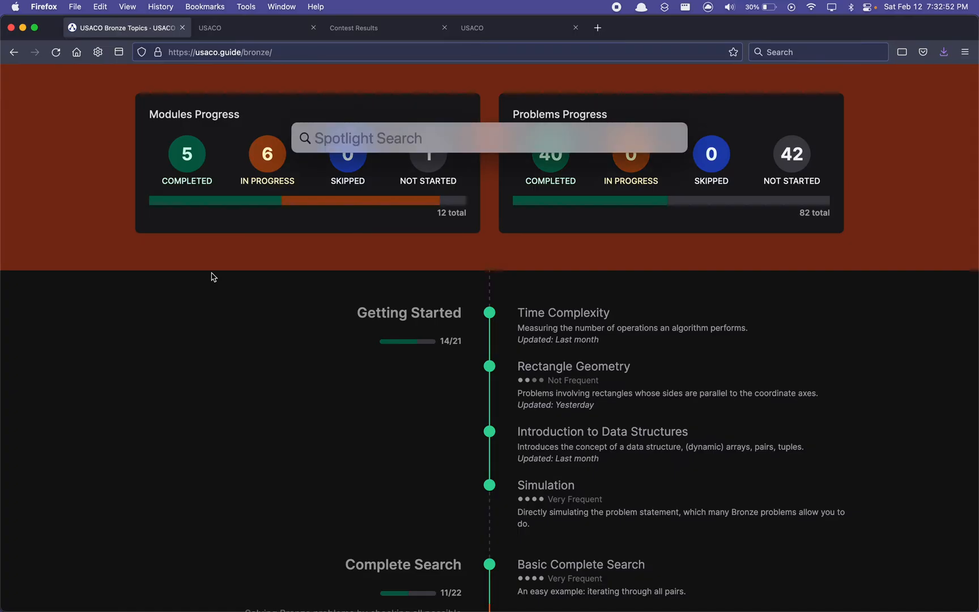
type("term")
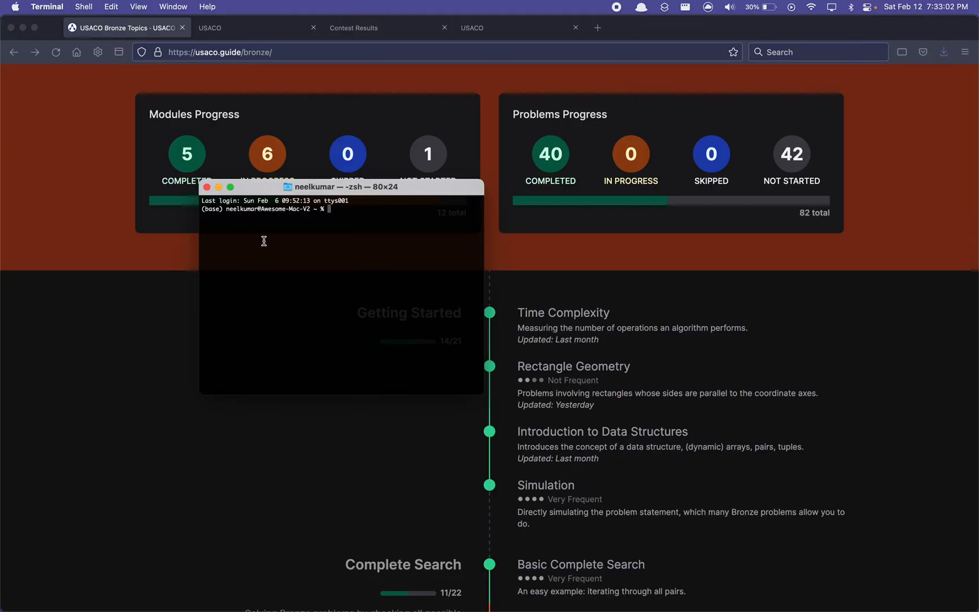
- Change into the cpp programming directory and start editing foo.cpp in Vim
type("cd Desktop/Programming/cpp")
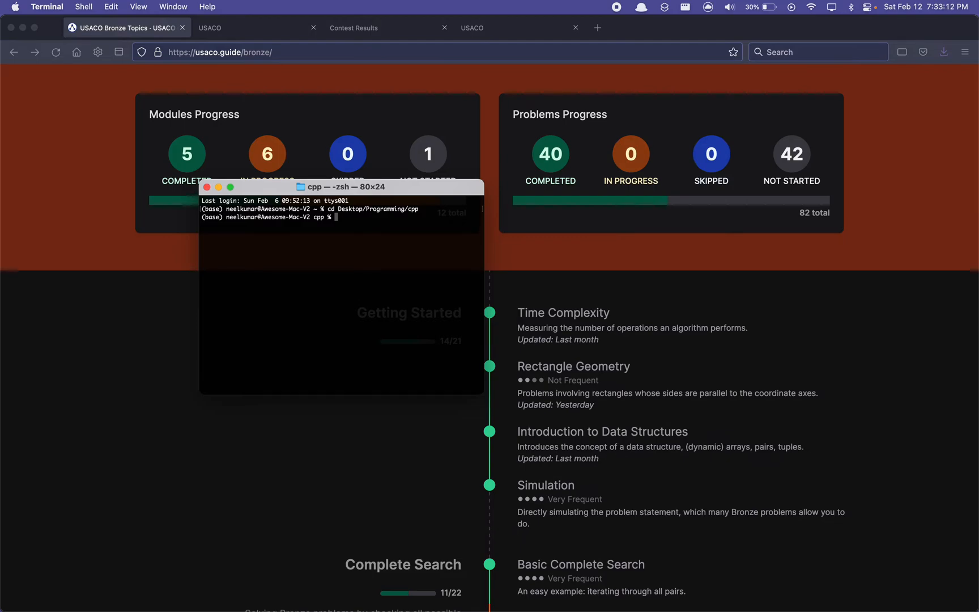
type("vim")
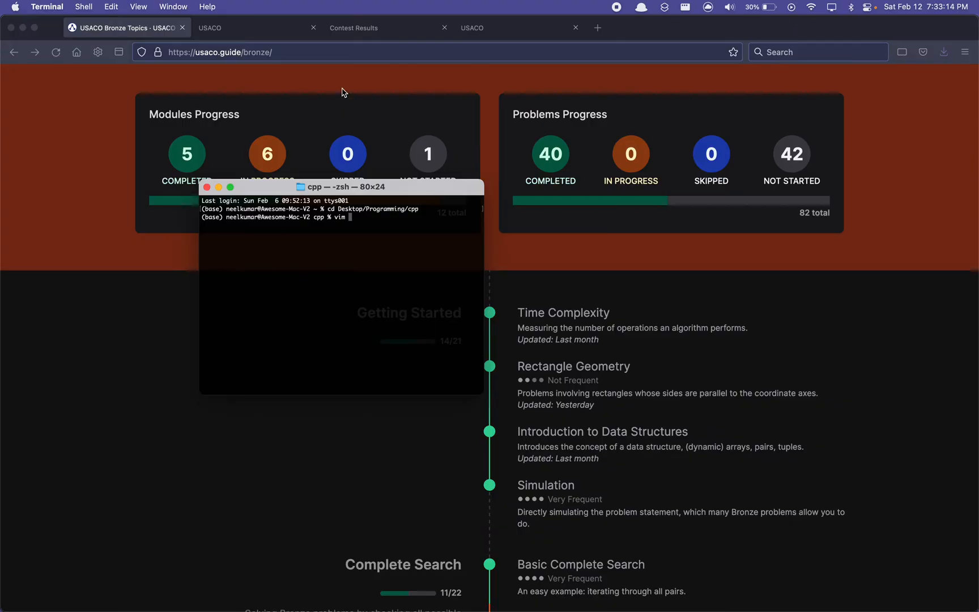
mouse_move(405, 226)
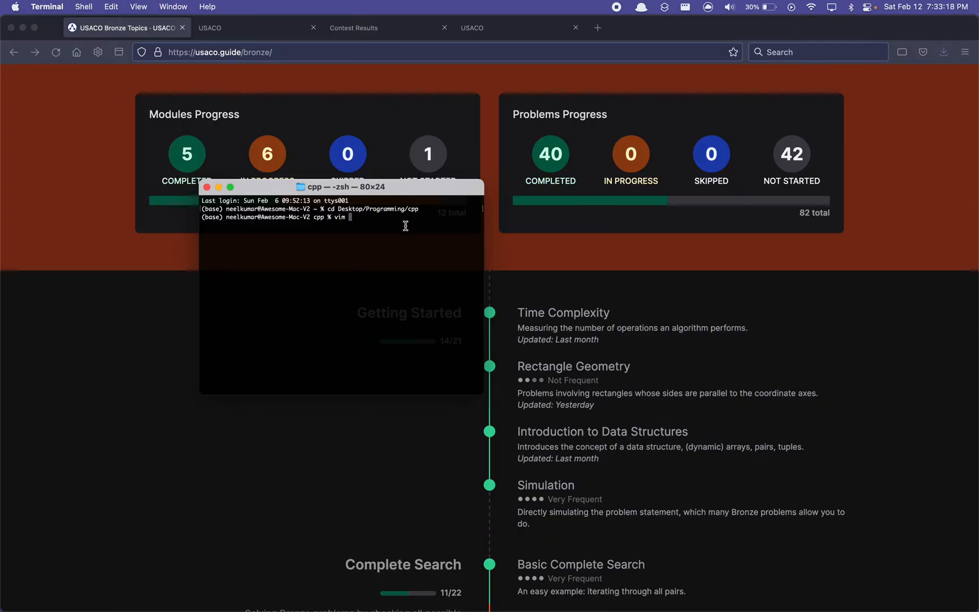
type("foo.cc")
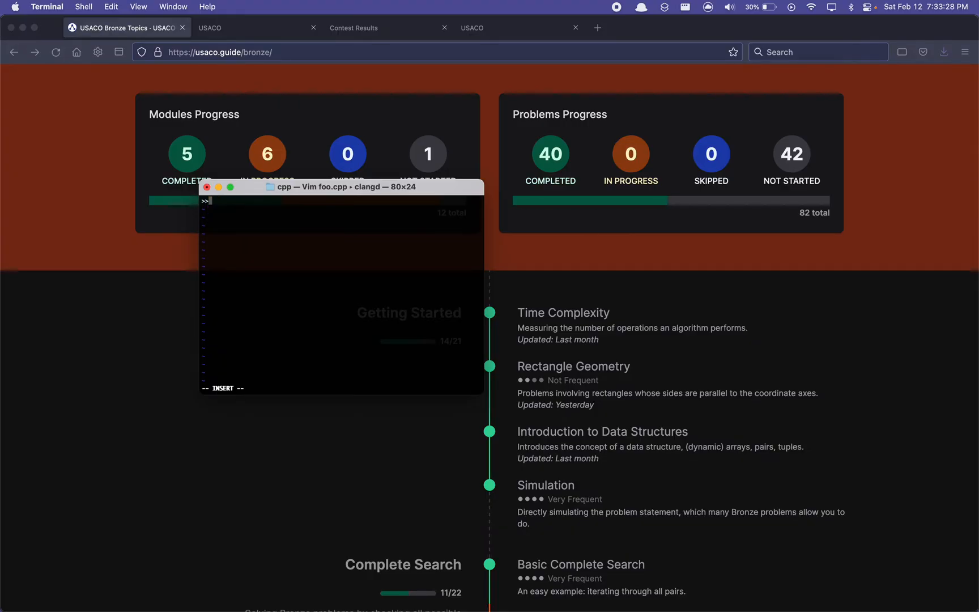
- Write the iostream include and the int main() function header in foo.cpp
type("#inv")
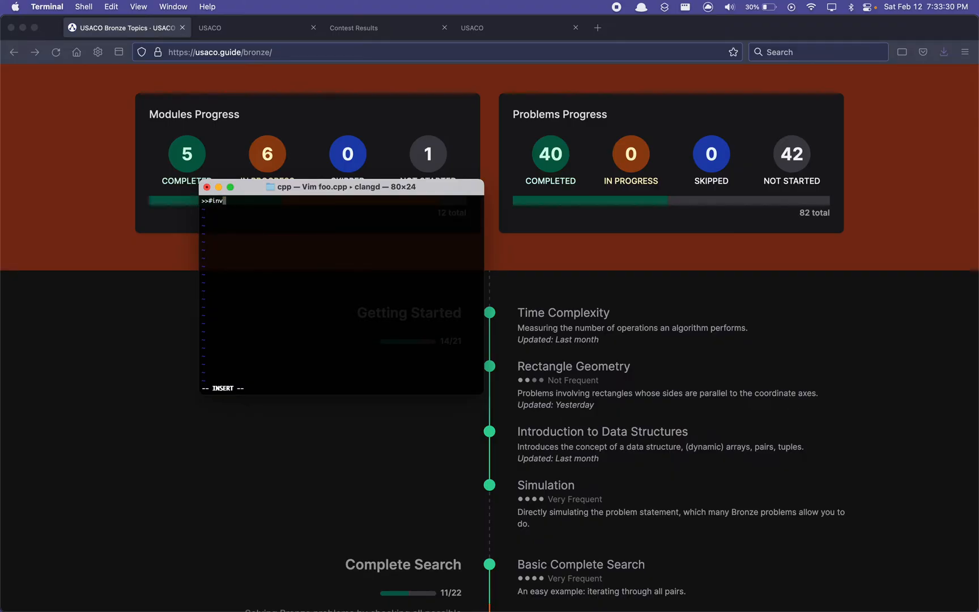
type("include")
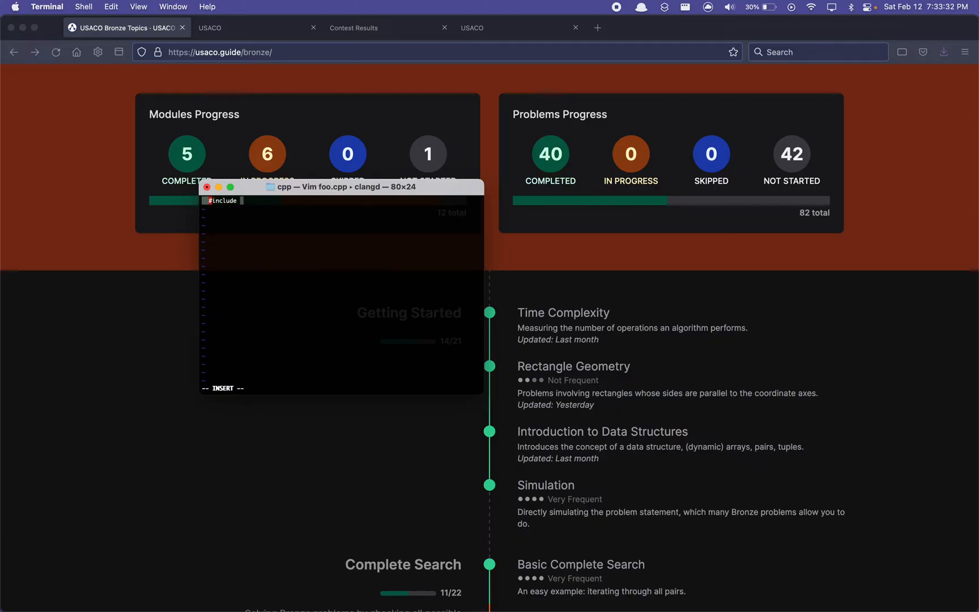
type("<iostream>")
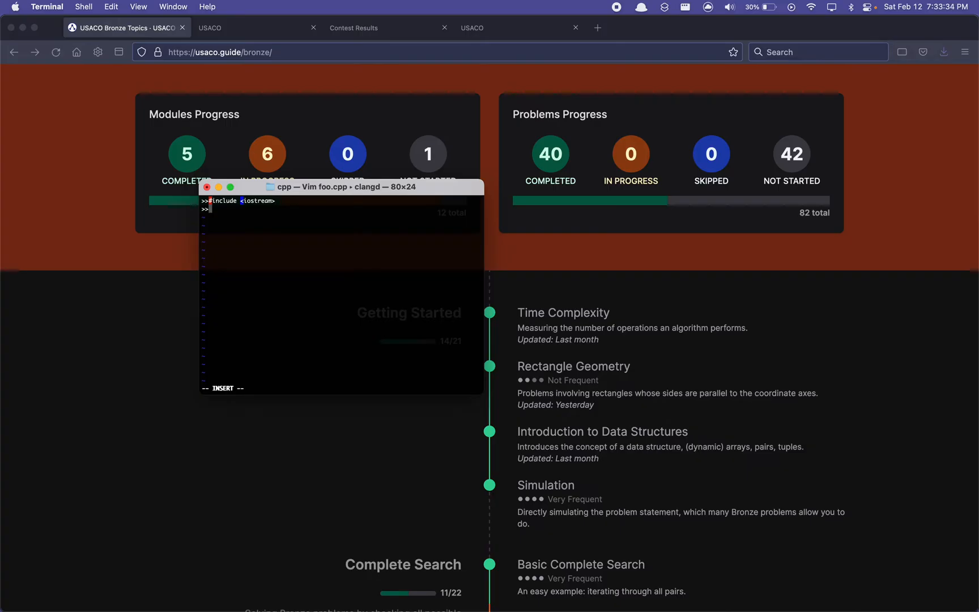
type("int main")
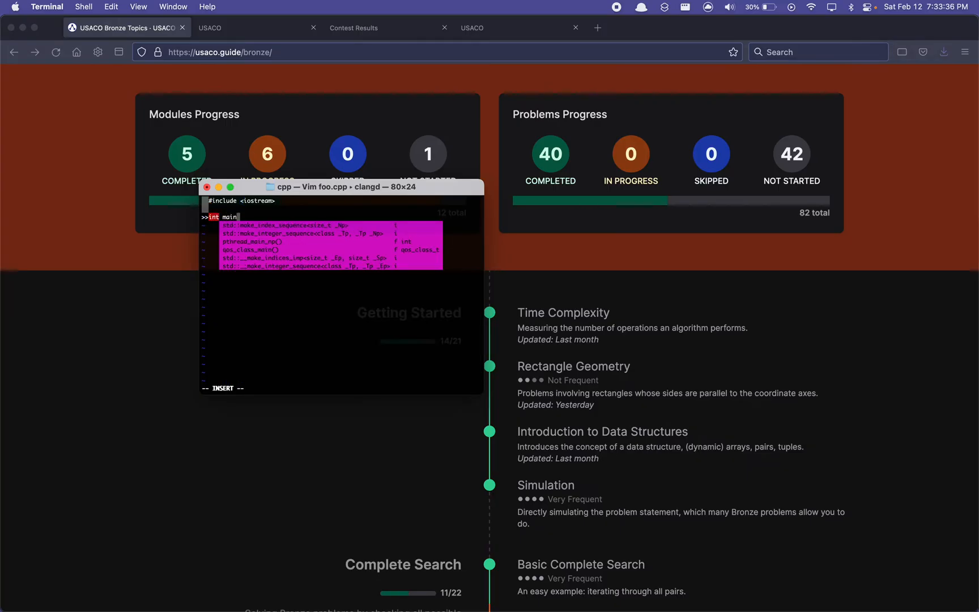
type("() {")
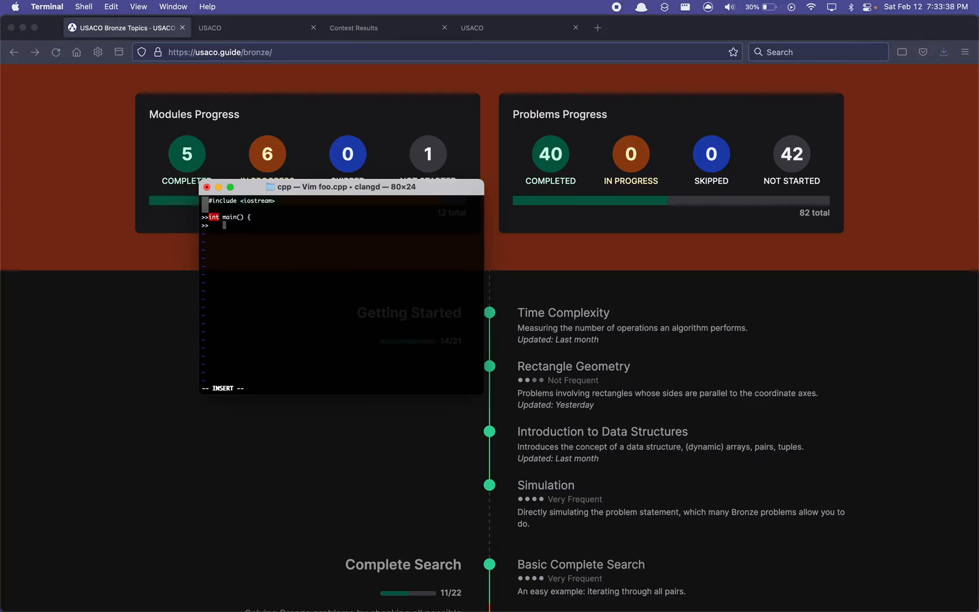
- Add std::cout << "Hello World" with return 0, save with :w, and return to Firefox
type("cout")
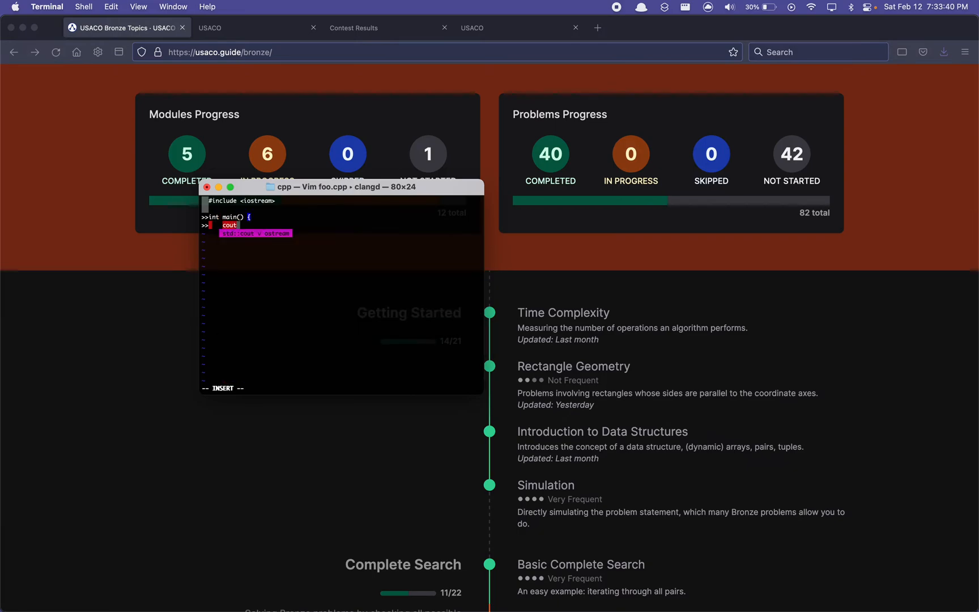
type("<< \"")
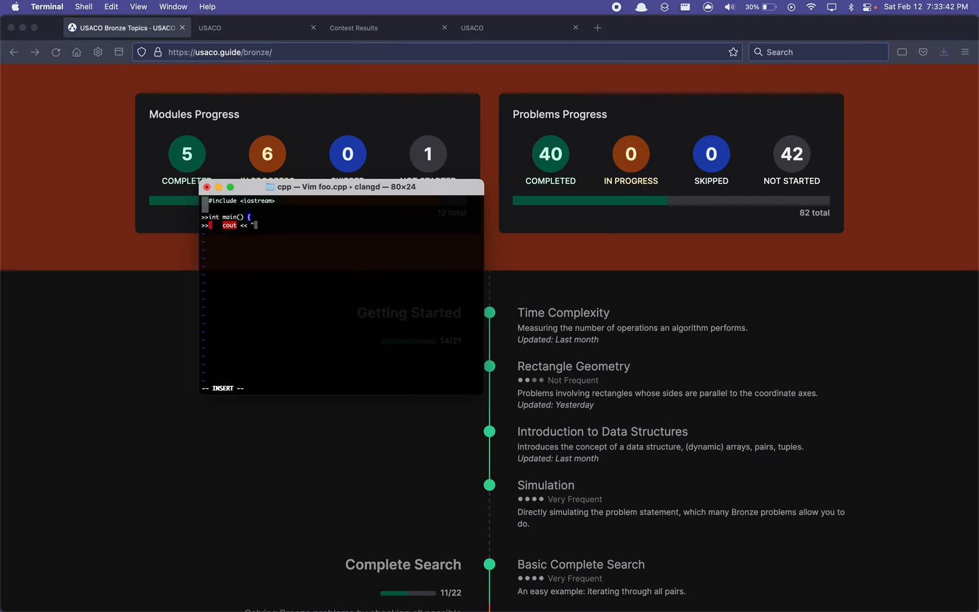
type("Hello W")
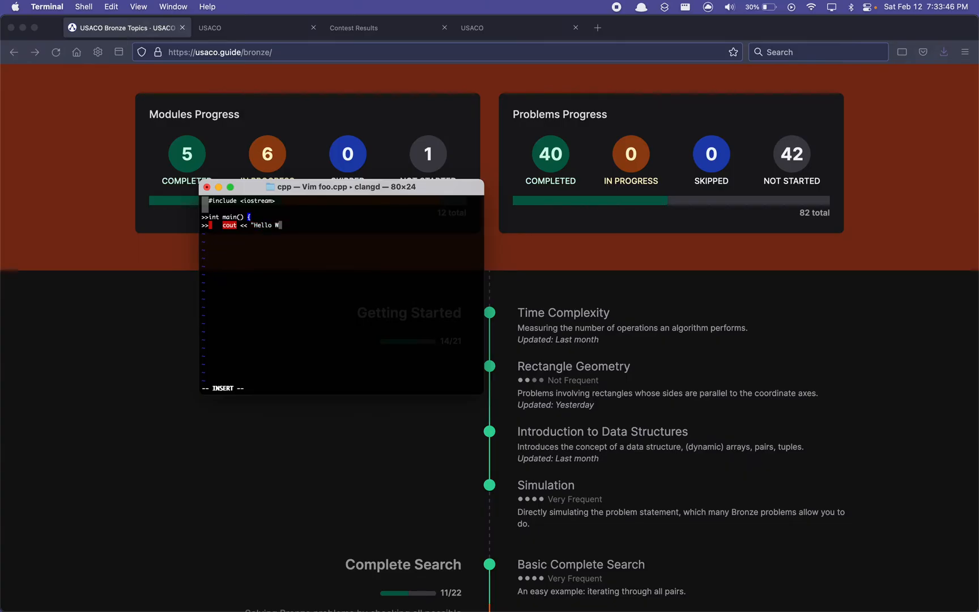
type("orld\";")
type("return 0;")
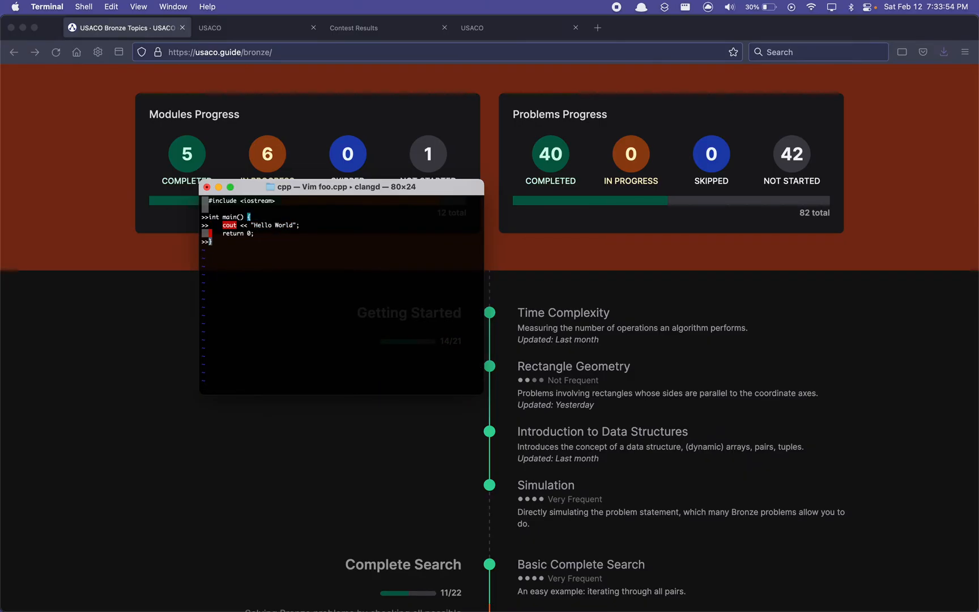
type(":w")
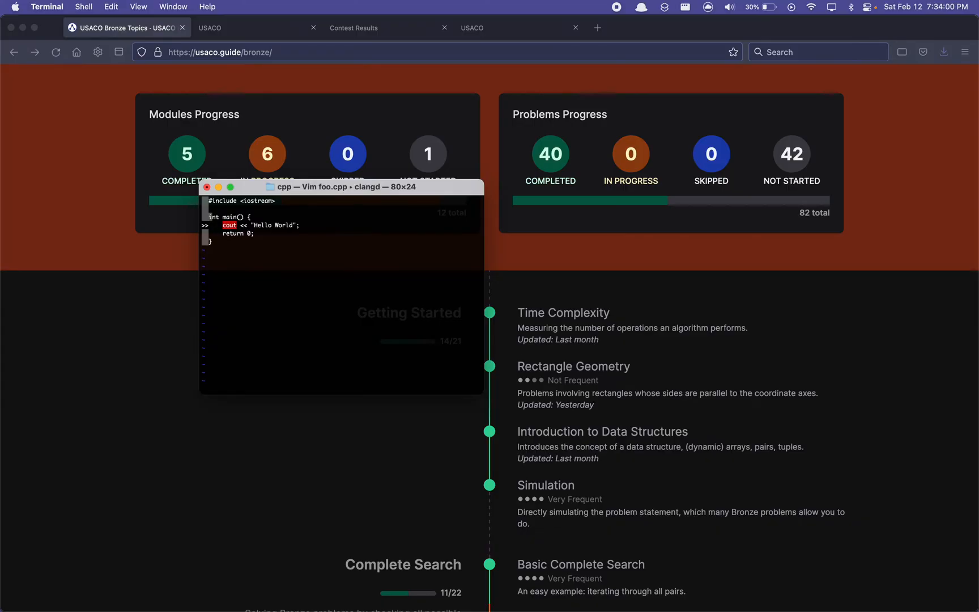
type("std::")
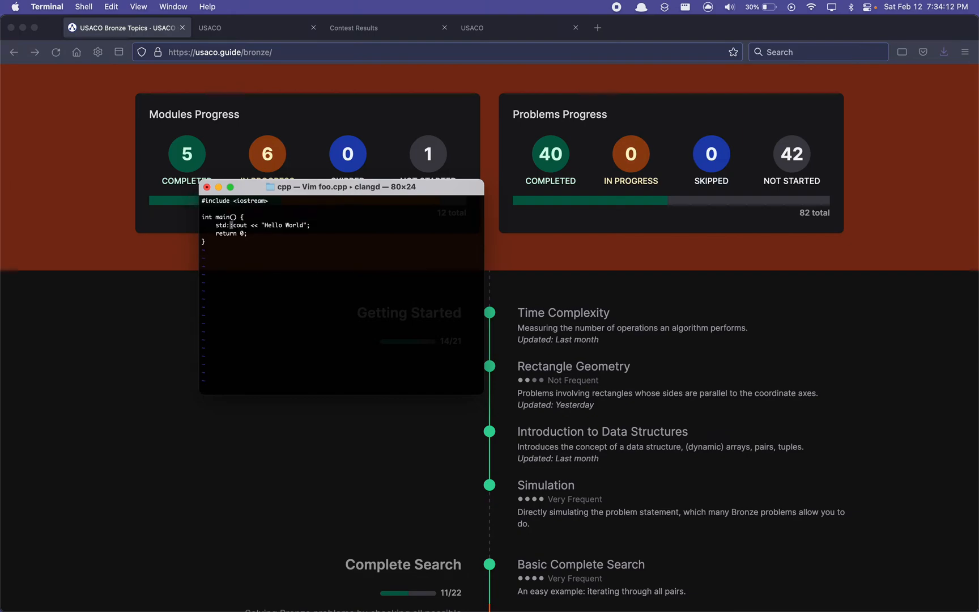
mouse_move(412, 455)
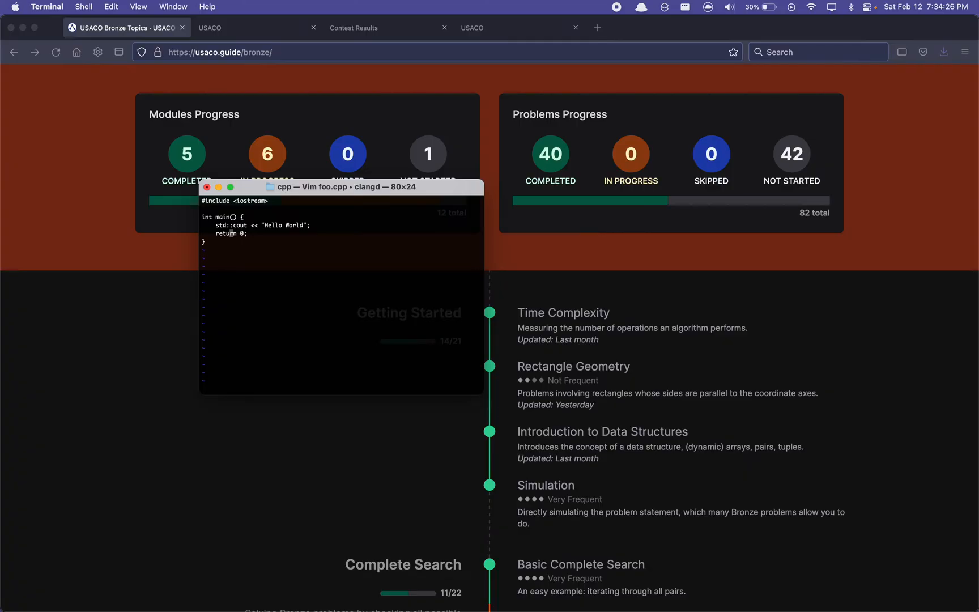
mouse_move(307, 513)
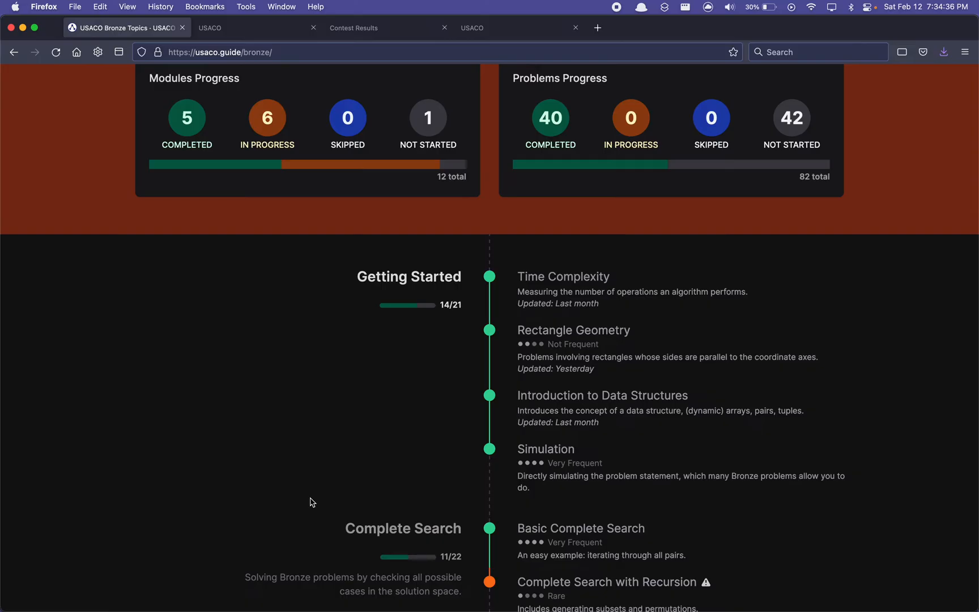
- Read down the Time Complexity module to its Constant Factor notes and quiz
scroll("down", 3)
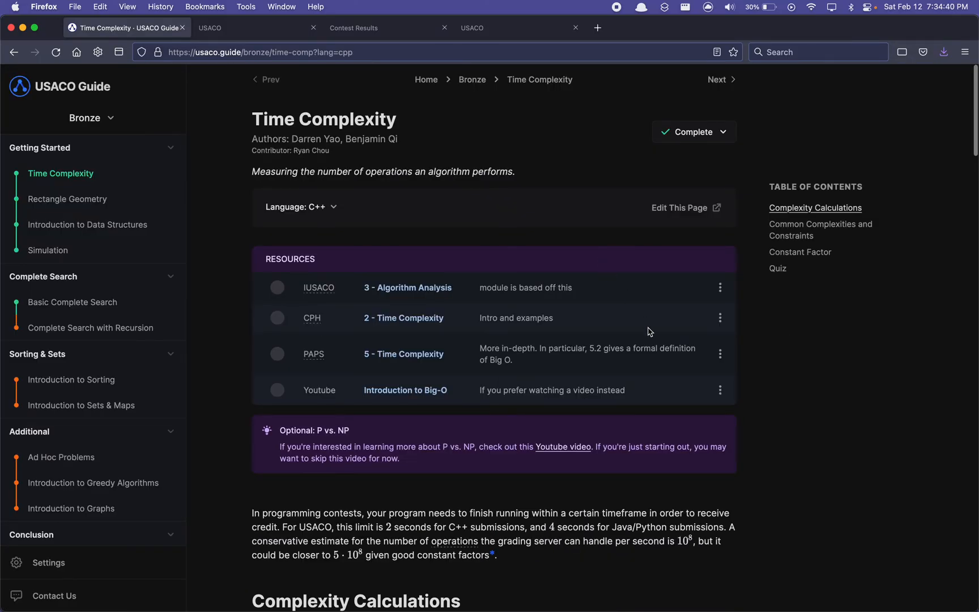
scroll("down", 3)
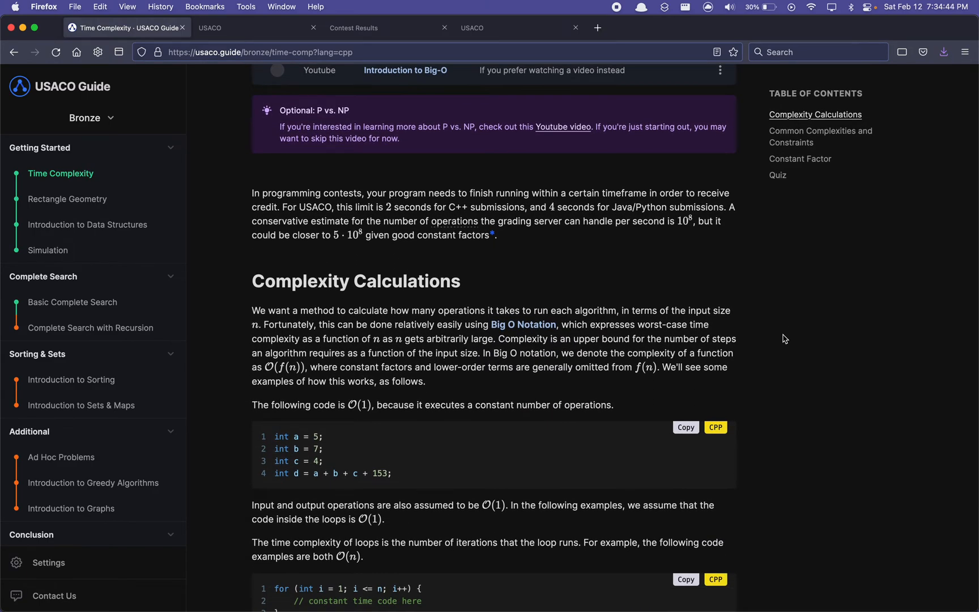
scroll("down", 3)
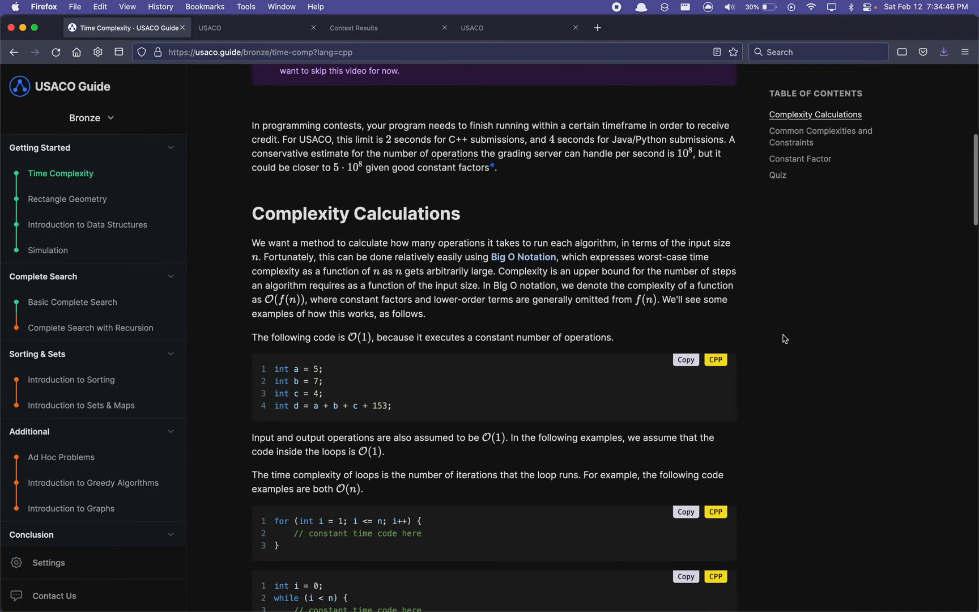
scroll("down", 3)
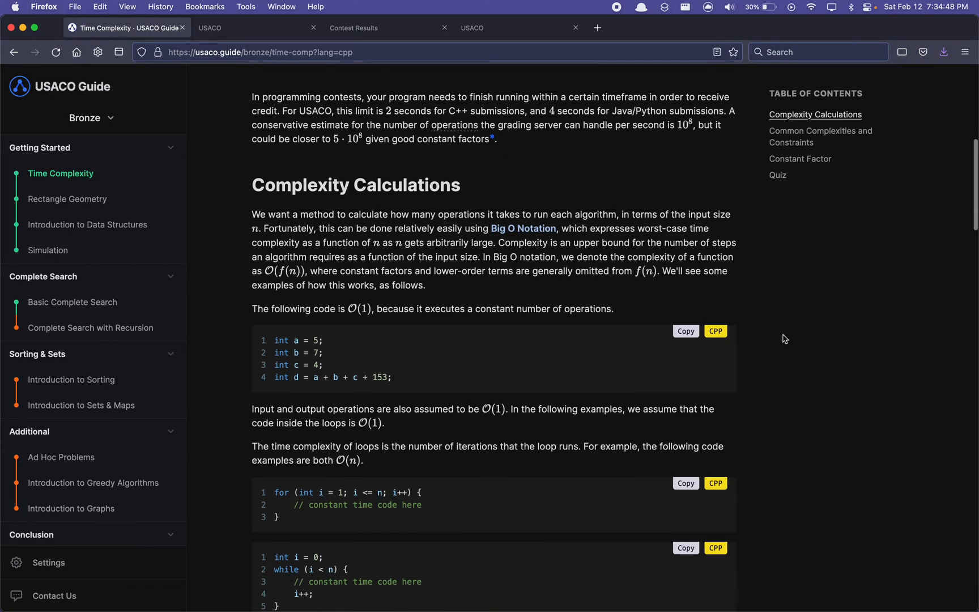
scroll("down", 3)
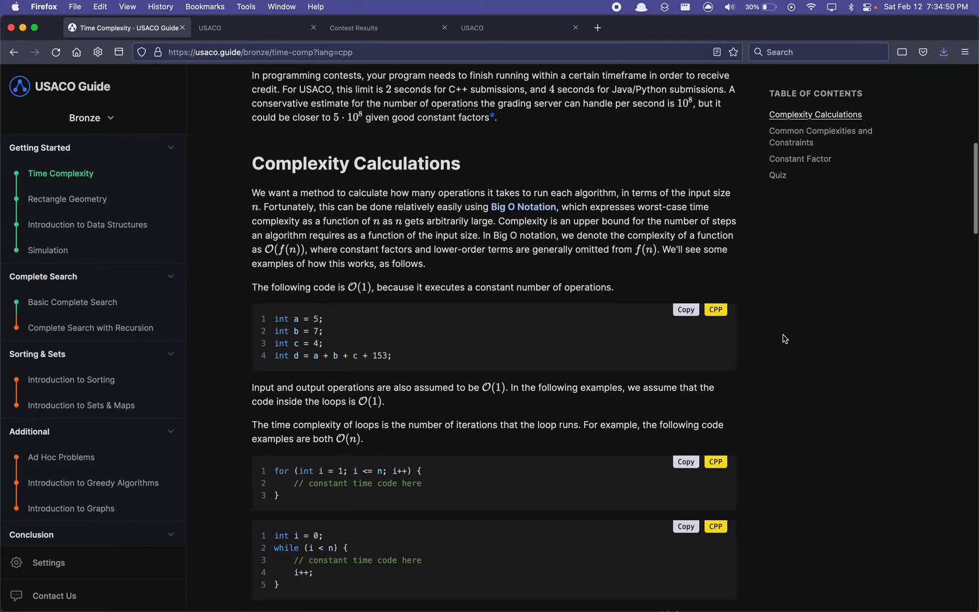
scroll("down", 3)
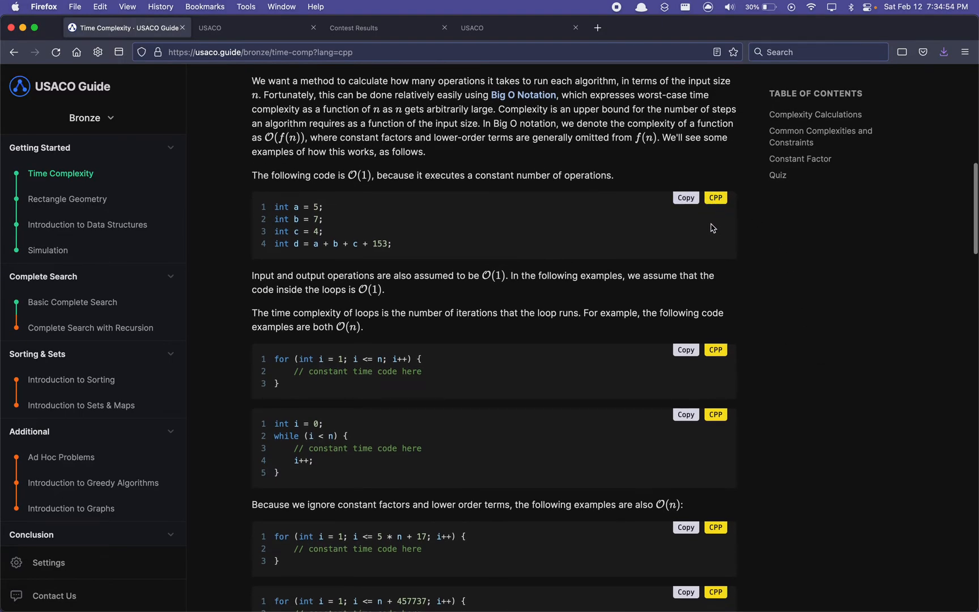
mouse_move(774, 269)
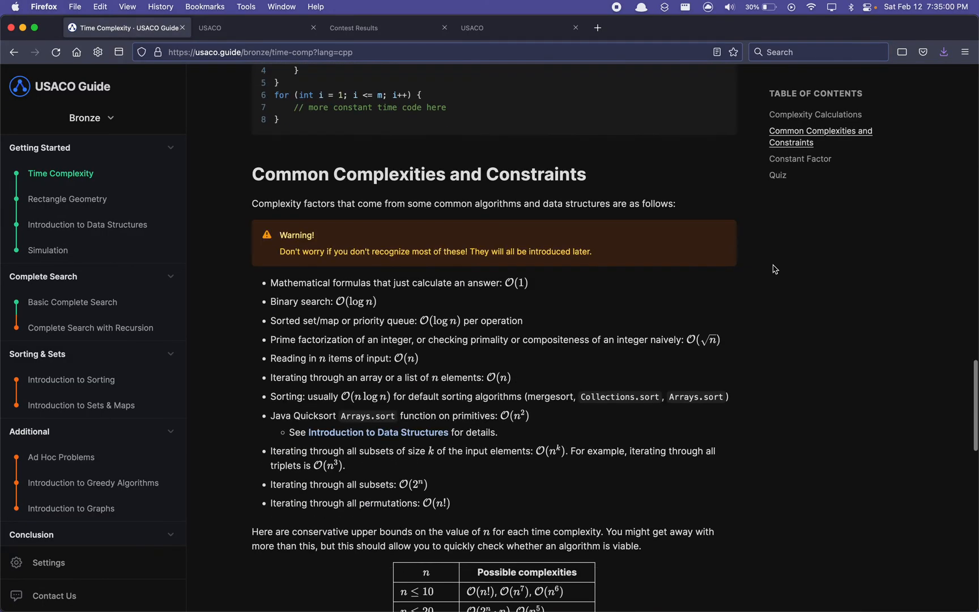
scroll("down", 3)
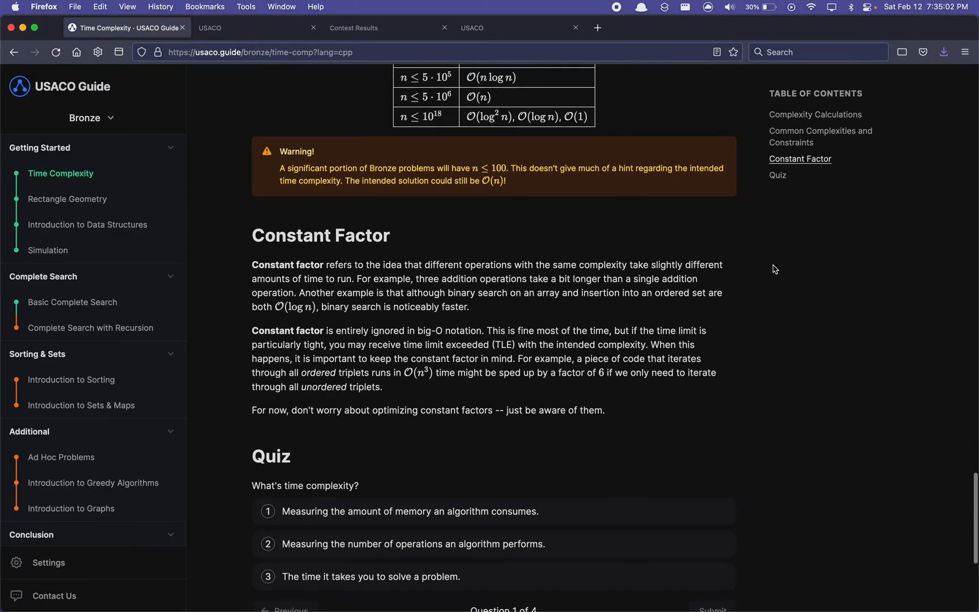
scroll("down", 3)
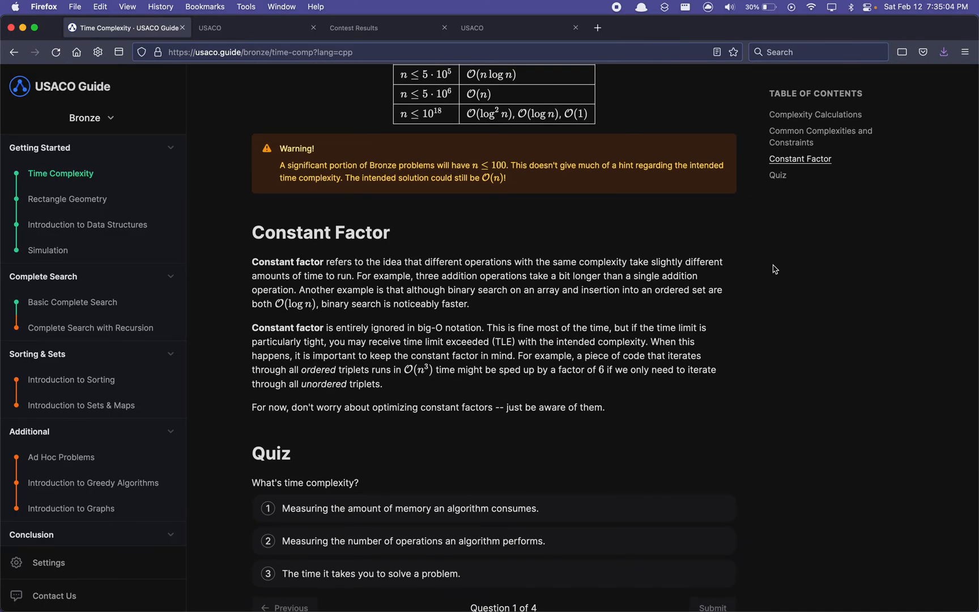
scroll("down", 3)
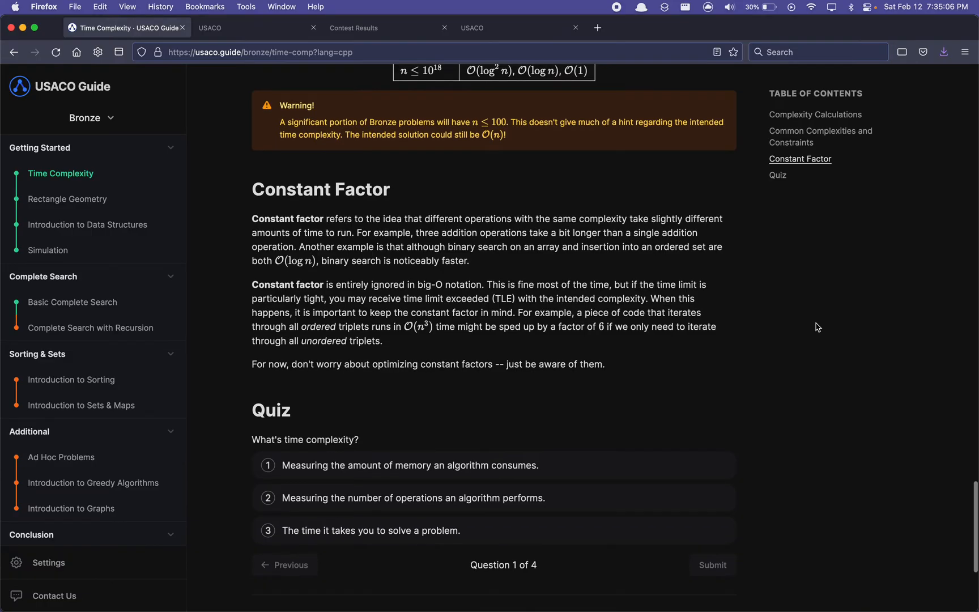
mouse_move(73, 176)
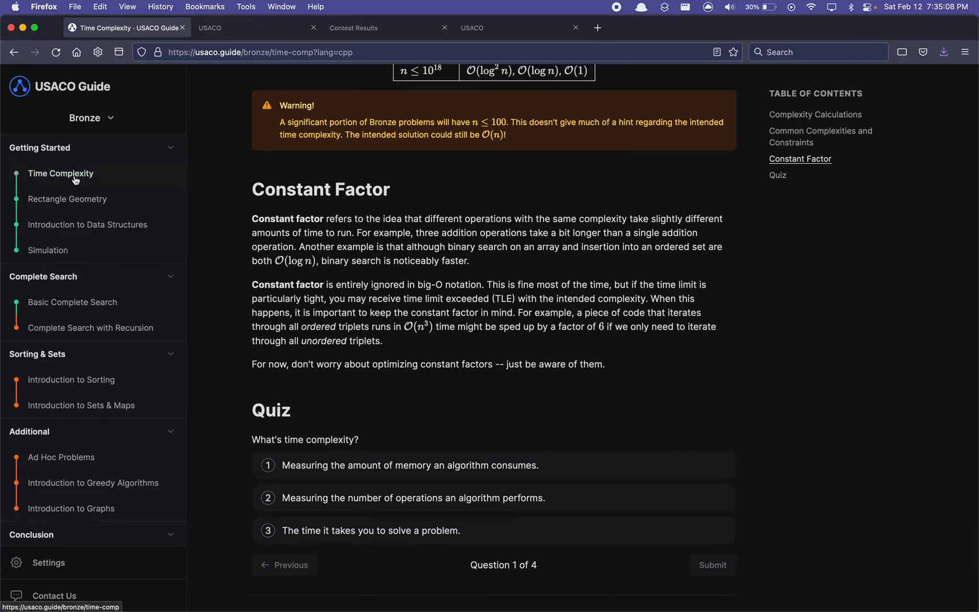
- Move via Rectangle Geometry to Basic Complete Search and view its problems table with solved markers
left_click(68, 199)
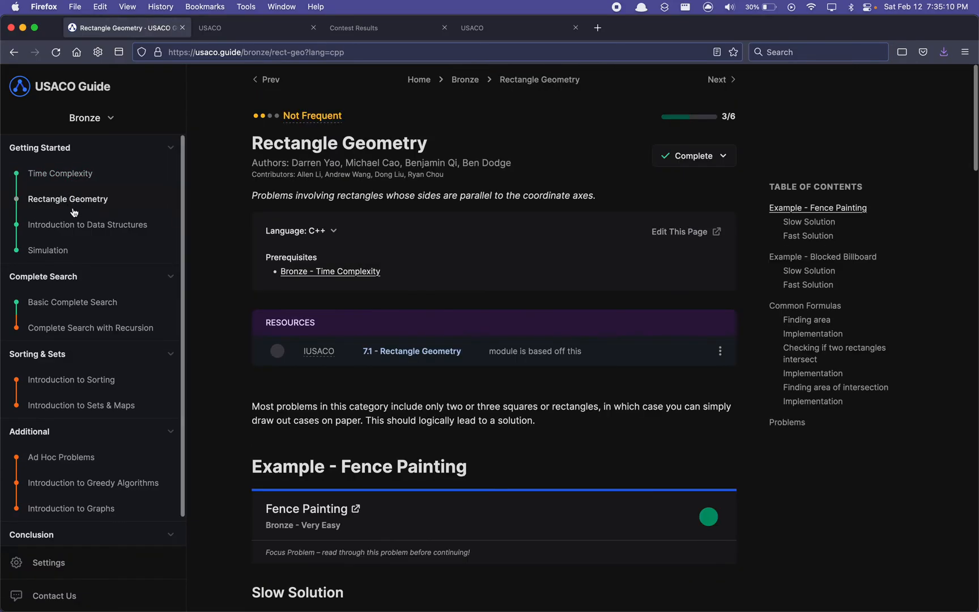
mouse_move(71, 303)
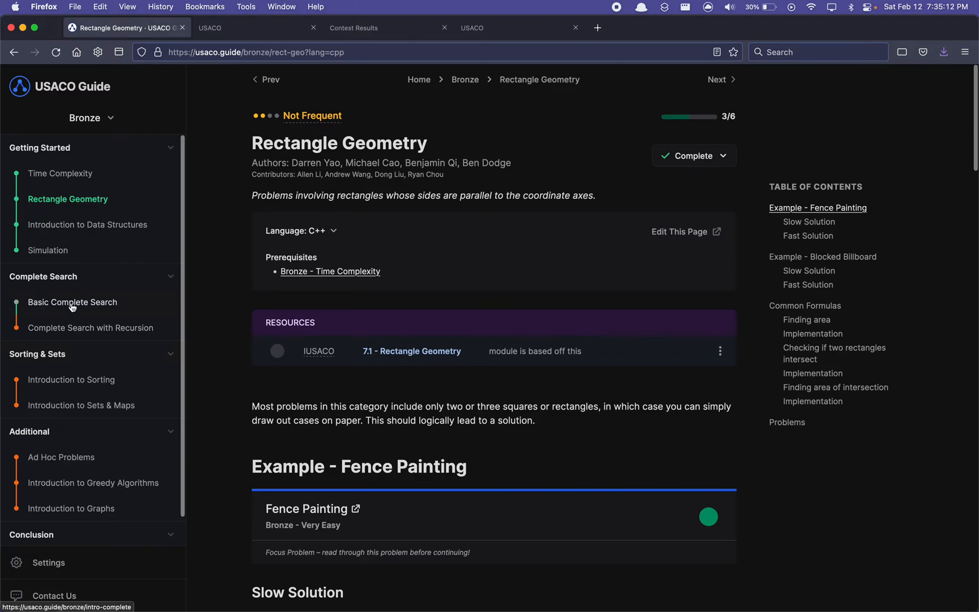
left_click(71, 303)
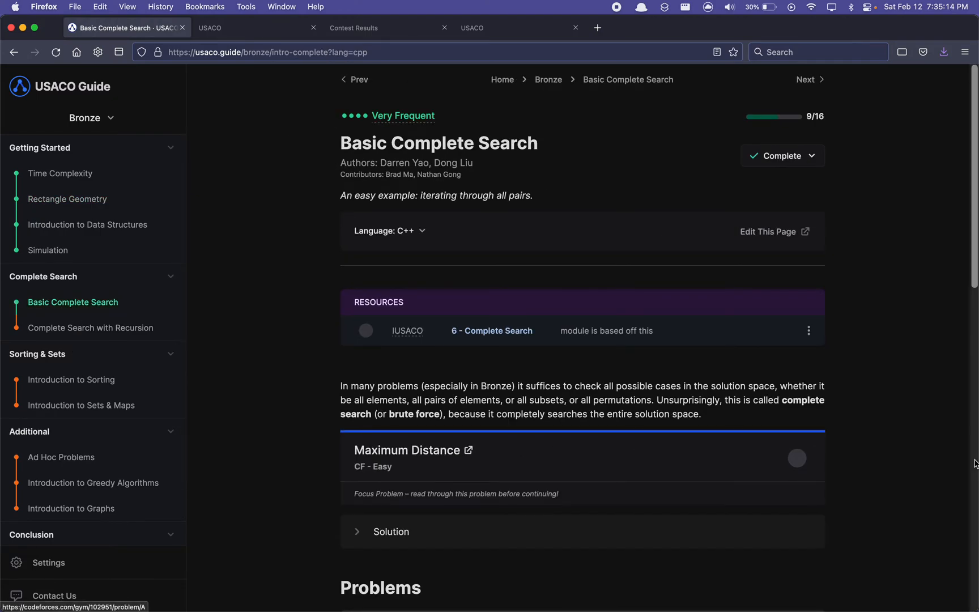
scroll("down", 3)
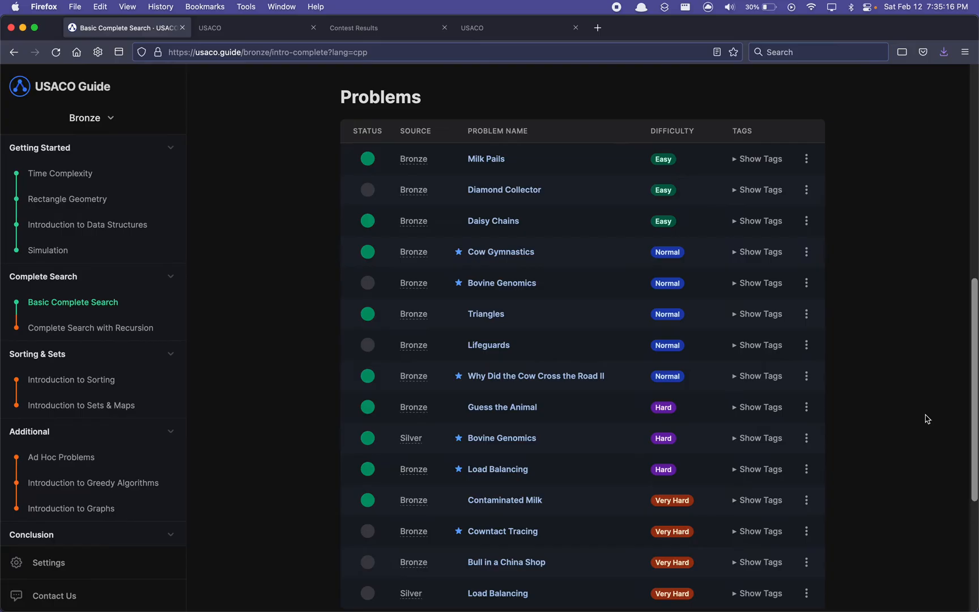
scroll("down", 3)
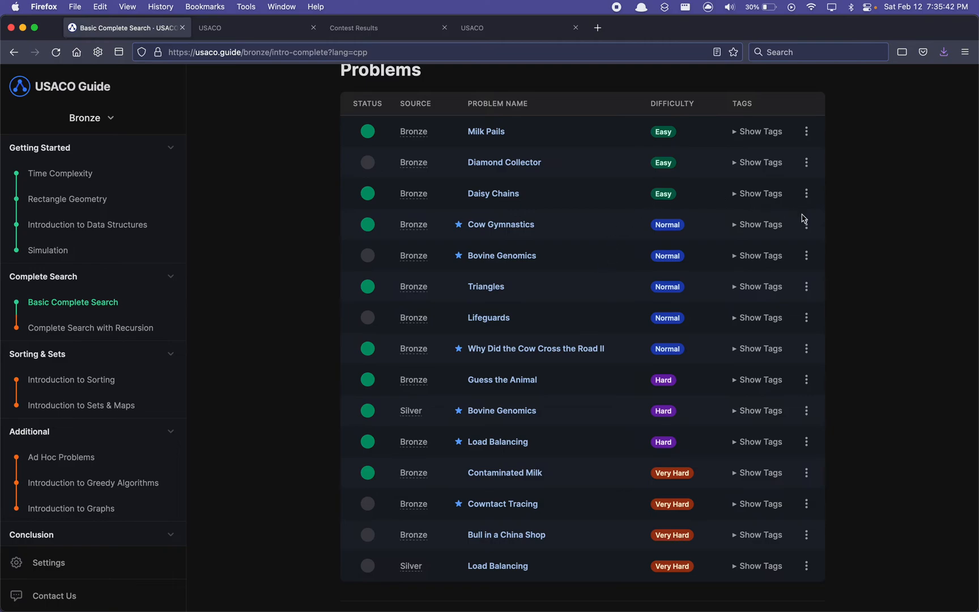
mouse_move(818, 225)
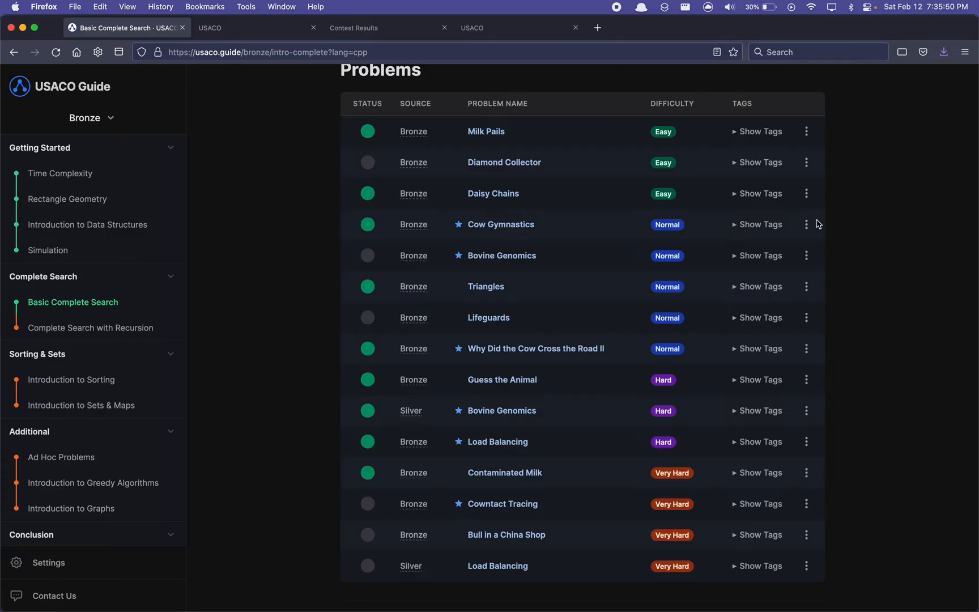
mouse_move(378, 311)
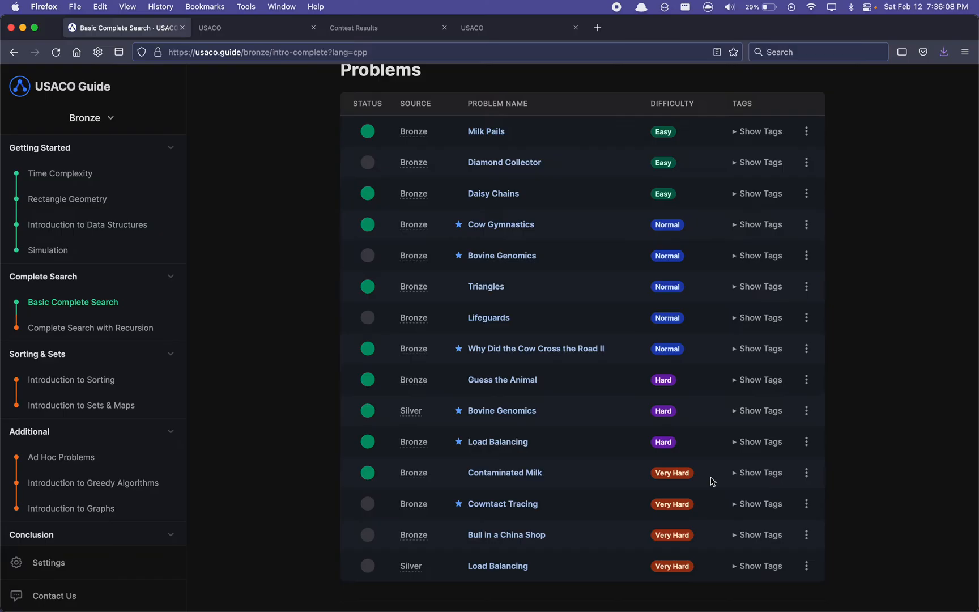
mouse_move(350, 118)
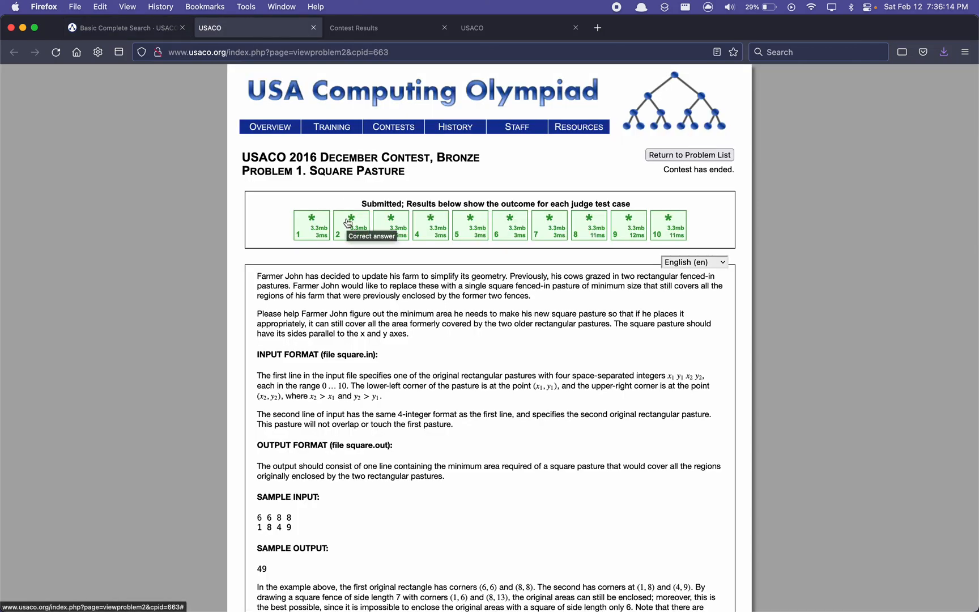
- Scroll the Square Pasture problem statement down to the submission form with all ten test cases passed
scroll("down", 3)
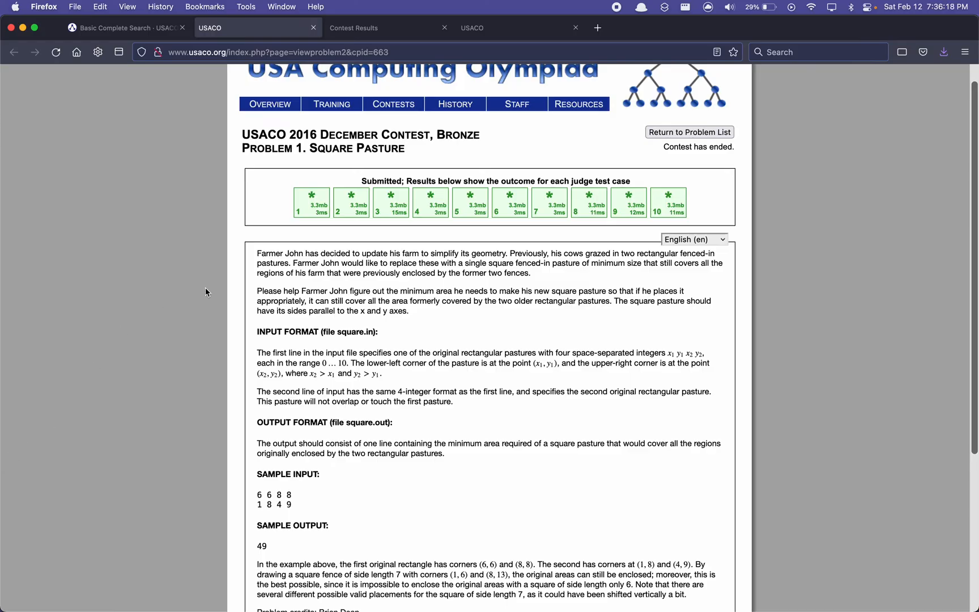
mouse_move(254, 194)
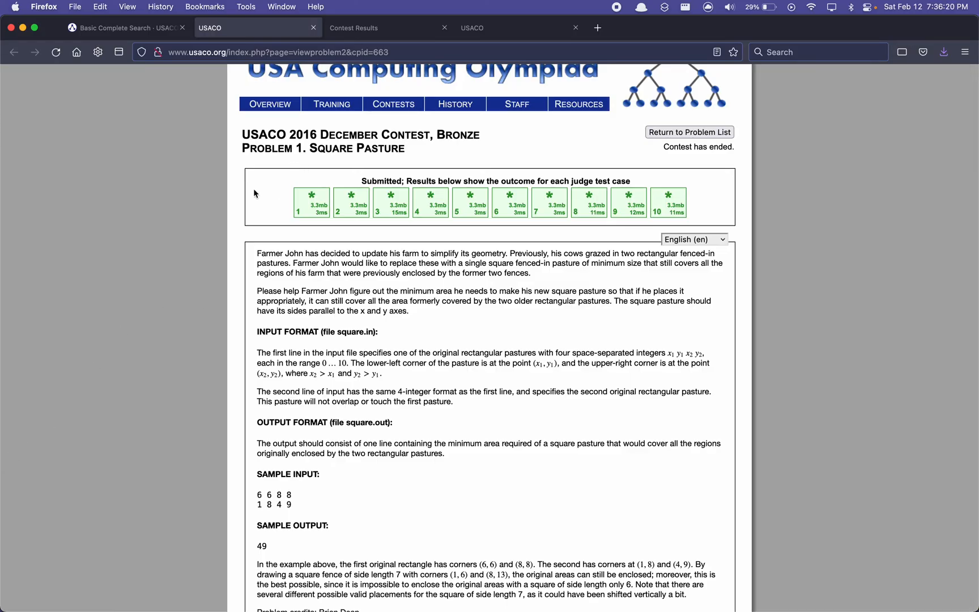
mouse_move(419, 200)
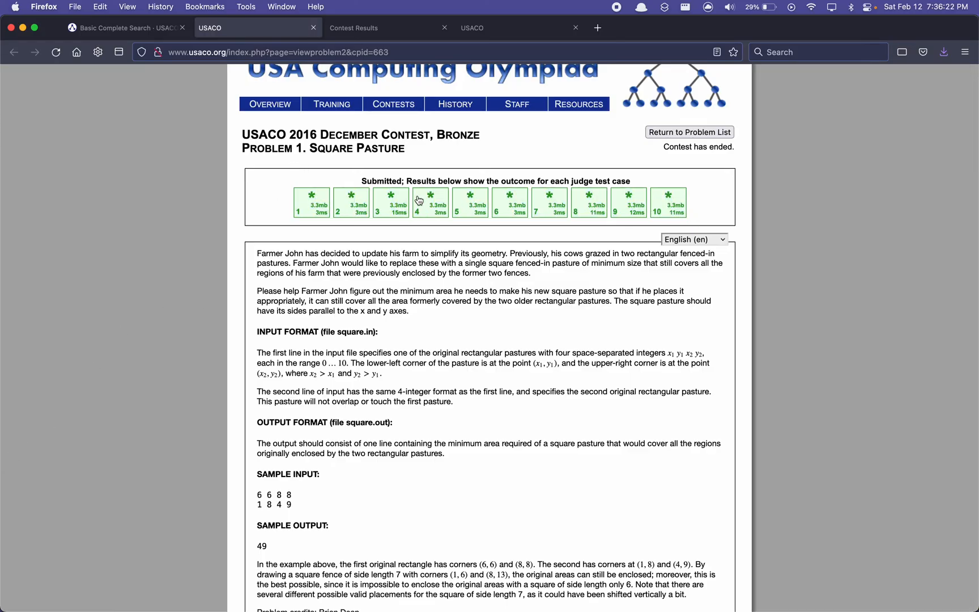
mouse_move(318, 246)
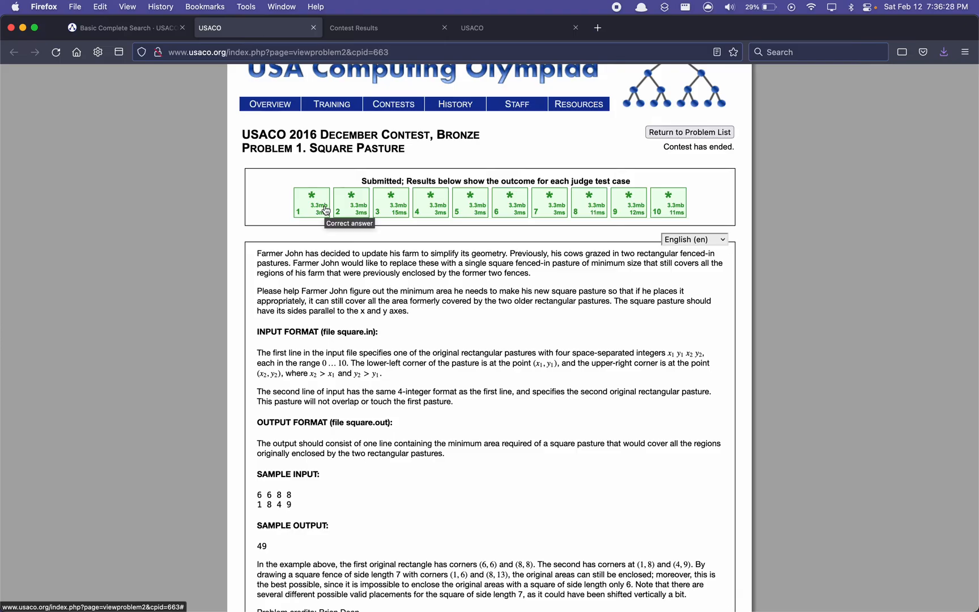
mouse_move(759, 209)
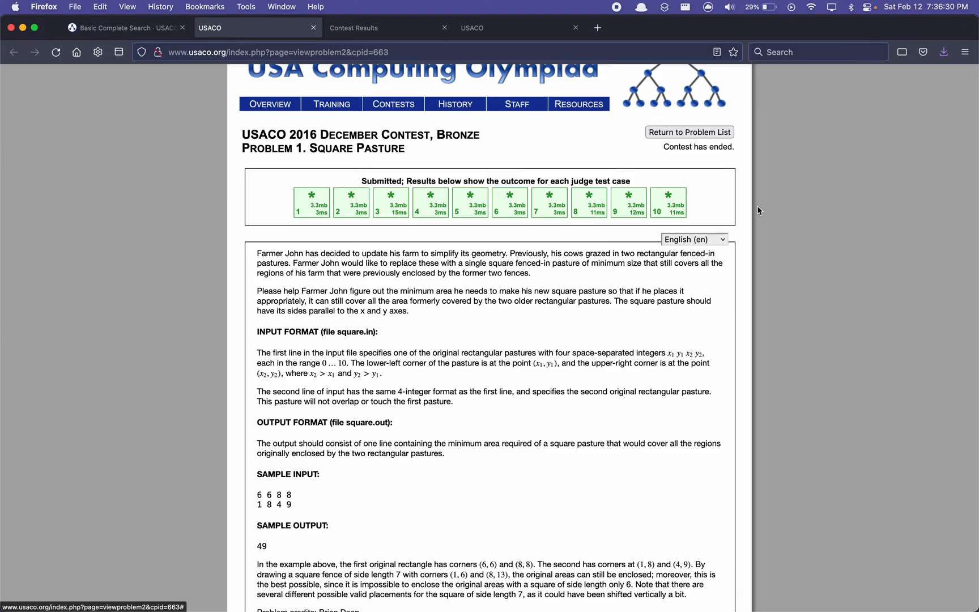
mouse_move(206, 248)
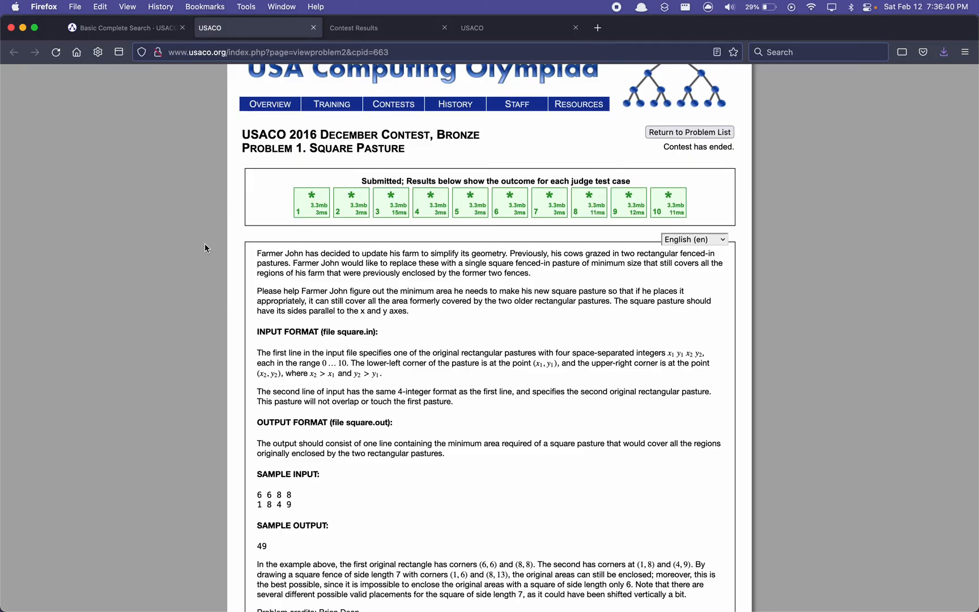
scroll("down", 3)
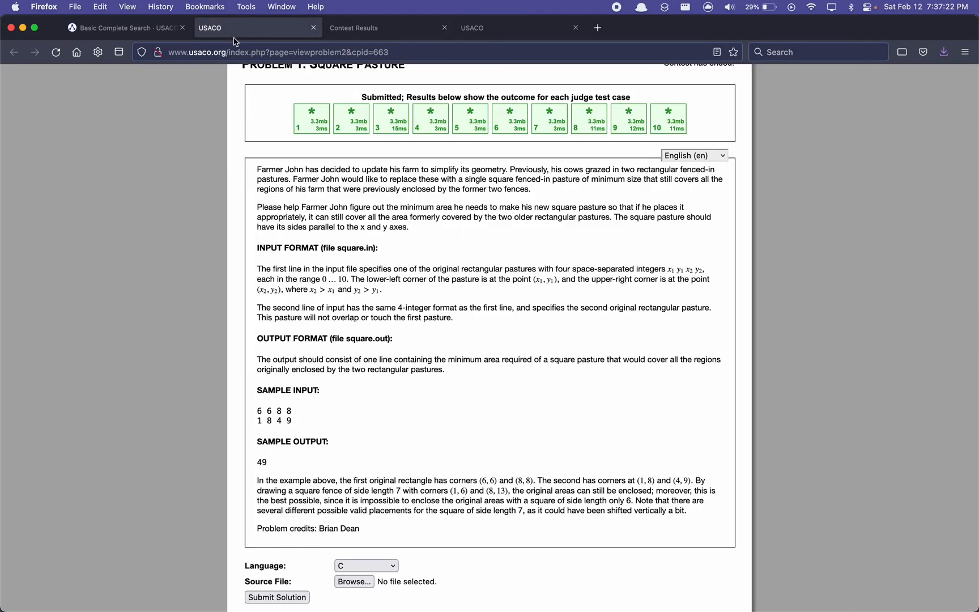
- Switch back to the Basic Complete Search tab in USACO Guide
left_click(123, 28)
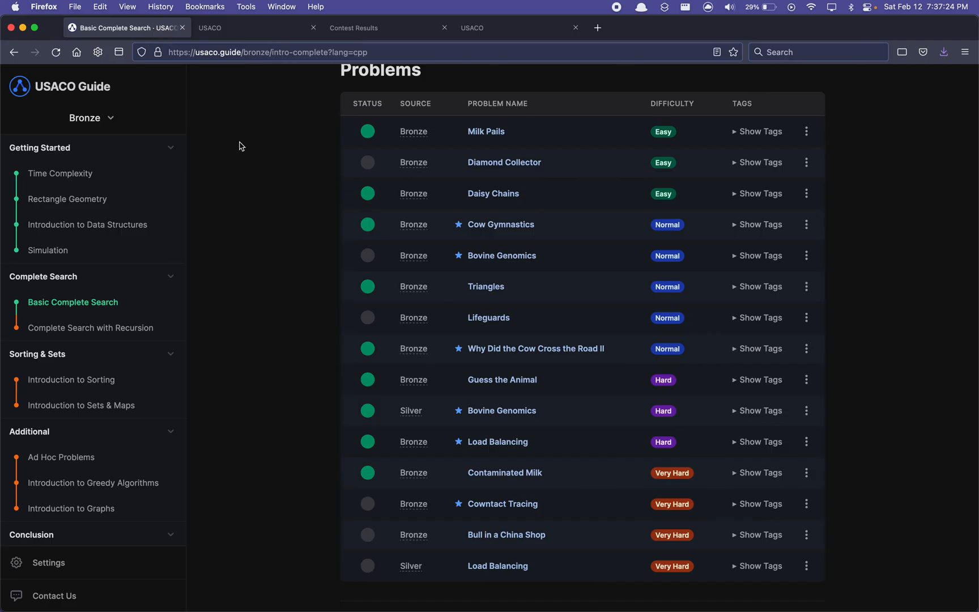
mouse_move(295, 279)
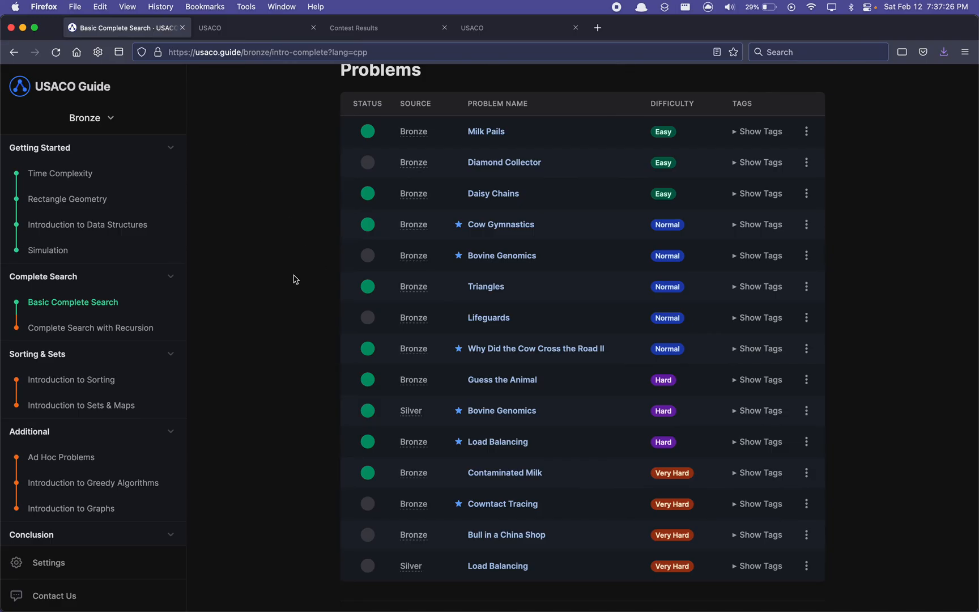
mouse_move(366, 276)
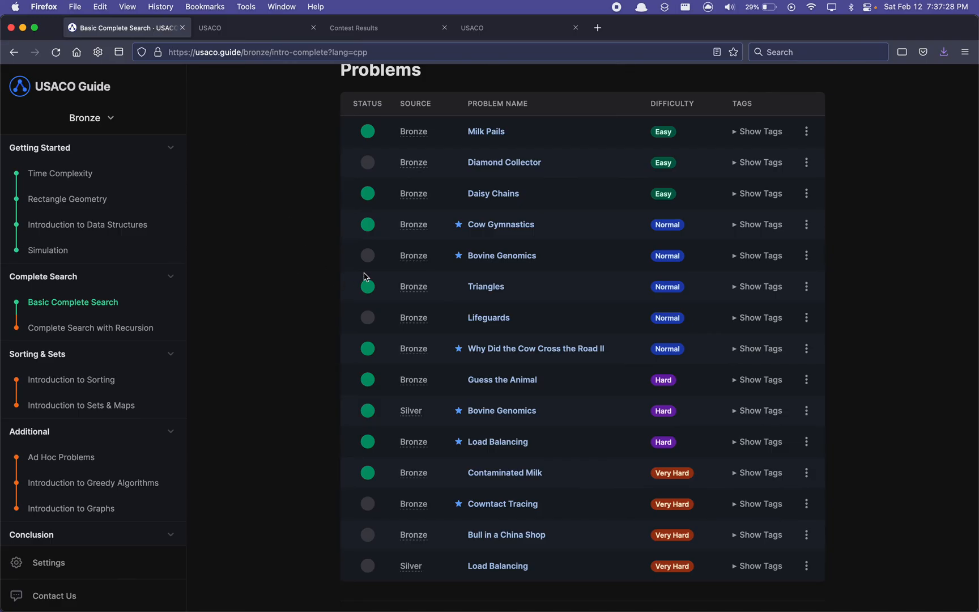
mouse_move(320, 267)
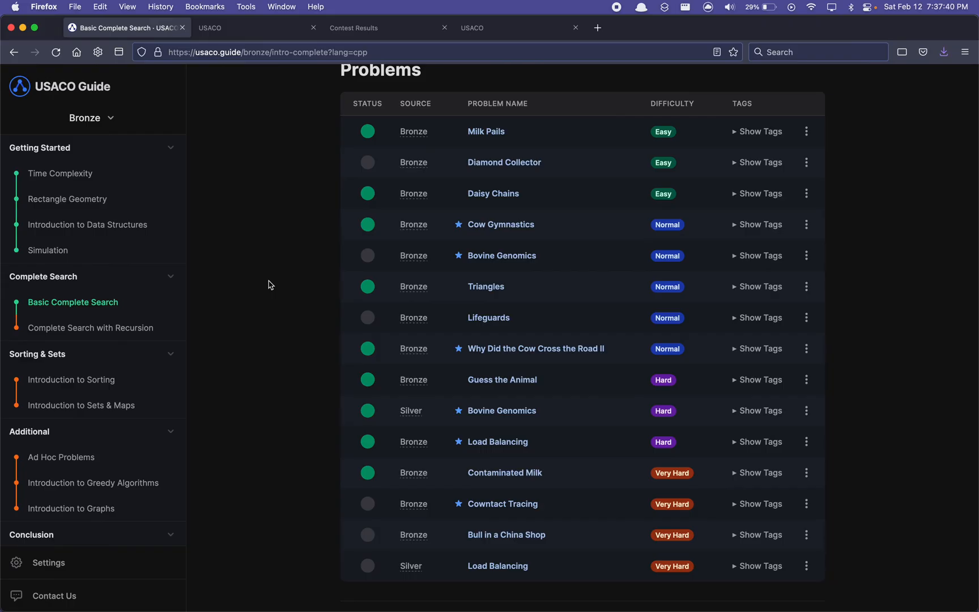
mouse_move(60, 457)
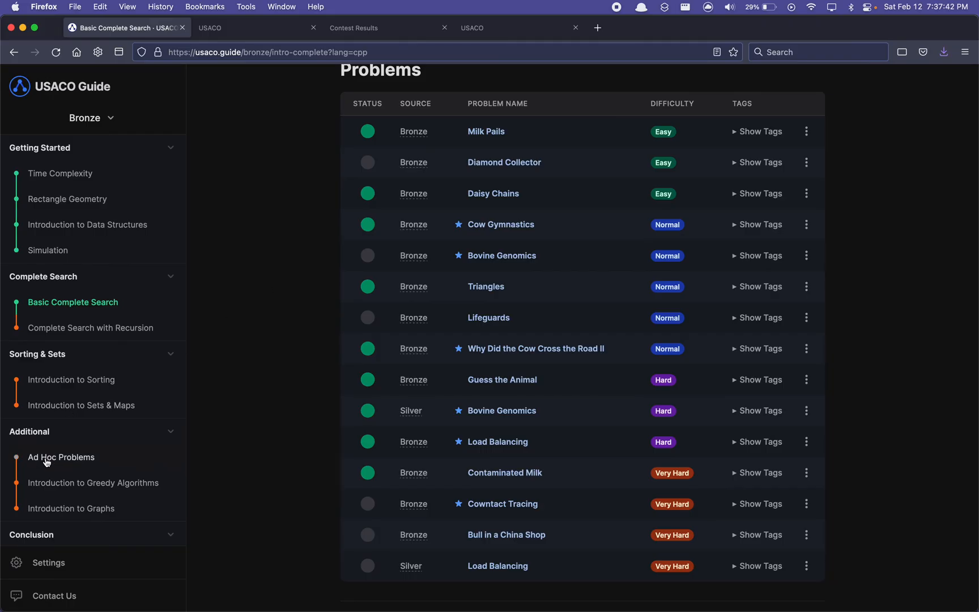
- Switch to the Ad Hoc Problems module and its problem list
left_click(60, 456)
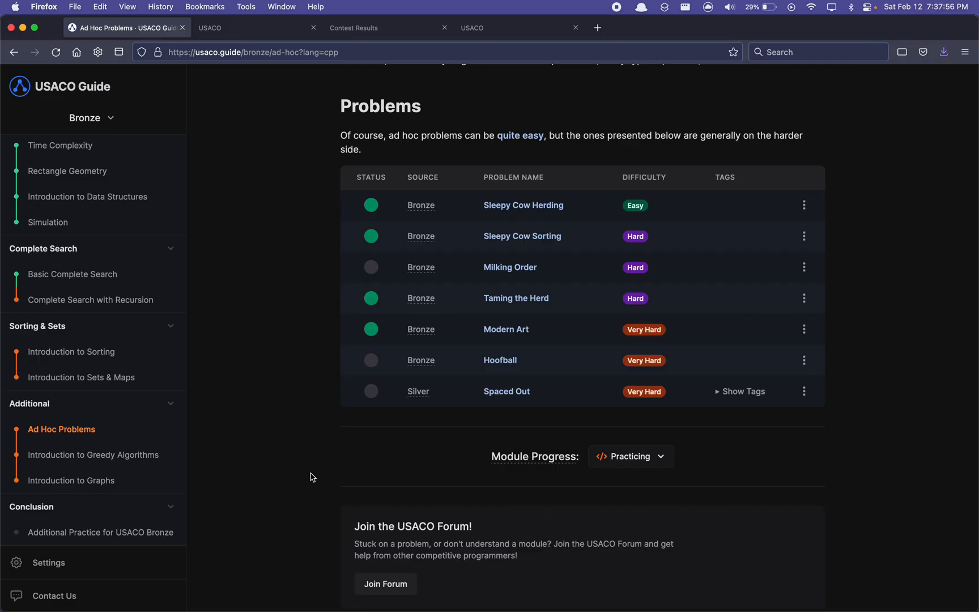
mouse_move(357, 19)
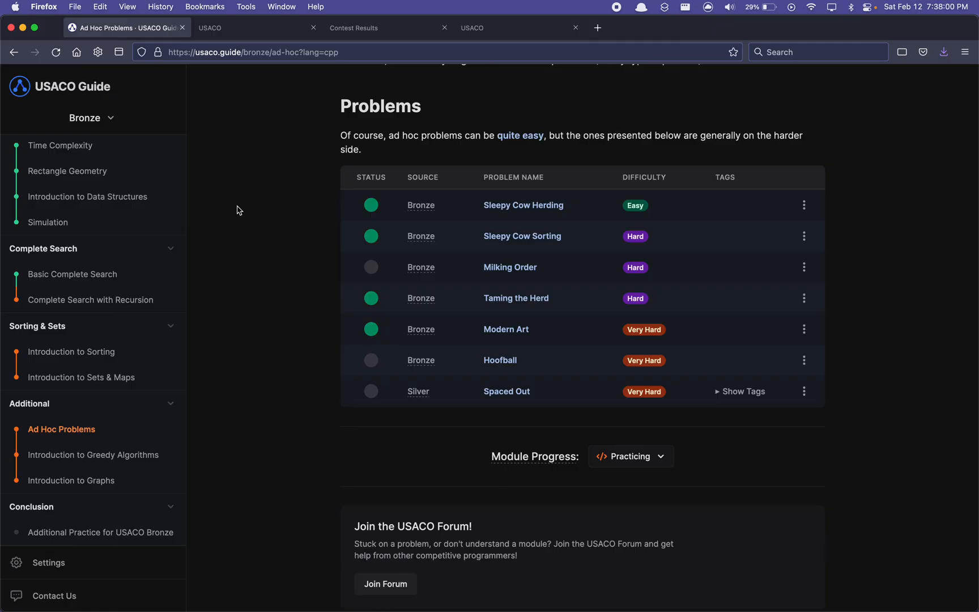
mouse_move(245, 42)
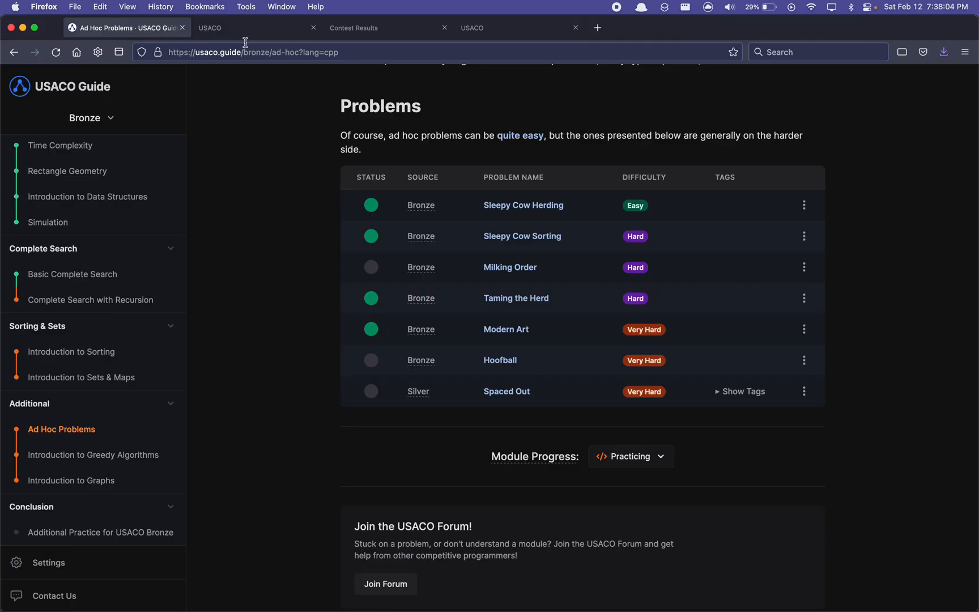
- Show the December 2021 results with Bronze score 903, rank 1143, and the Silver summary
left_click(256, 27)
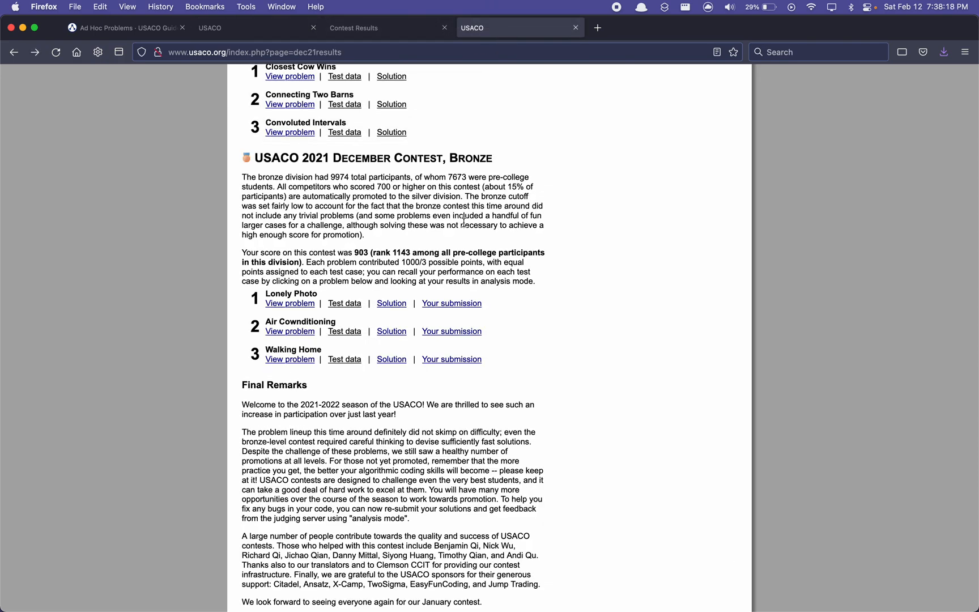
left_click_drag(243, 253, 383, 274)
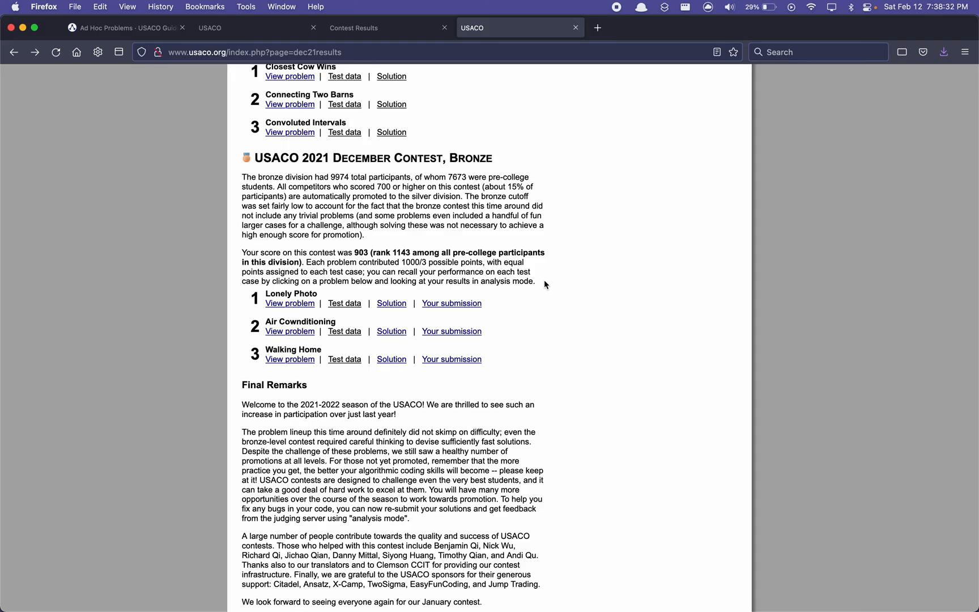
scroll("up", 3)
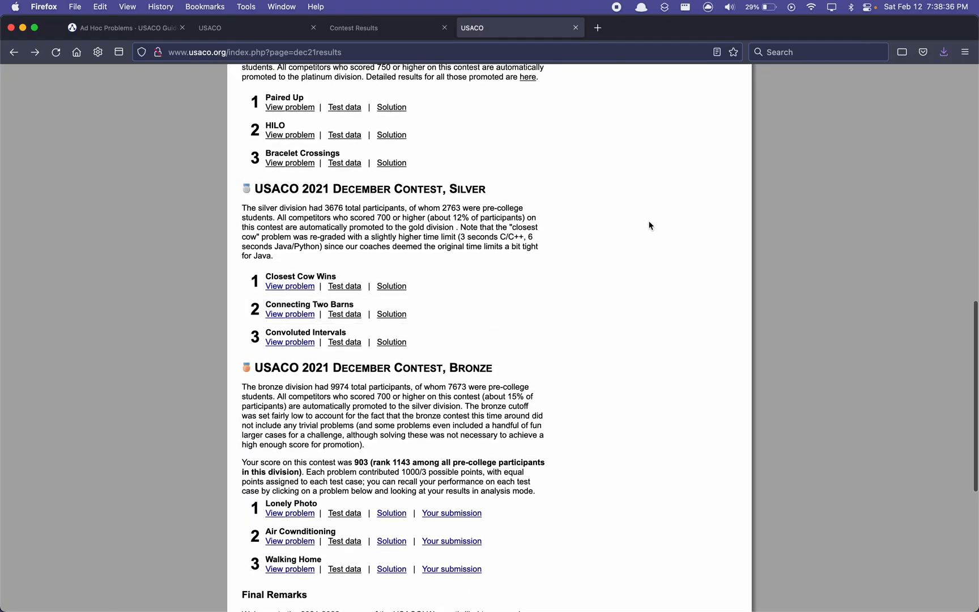